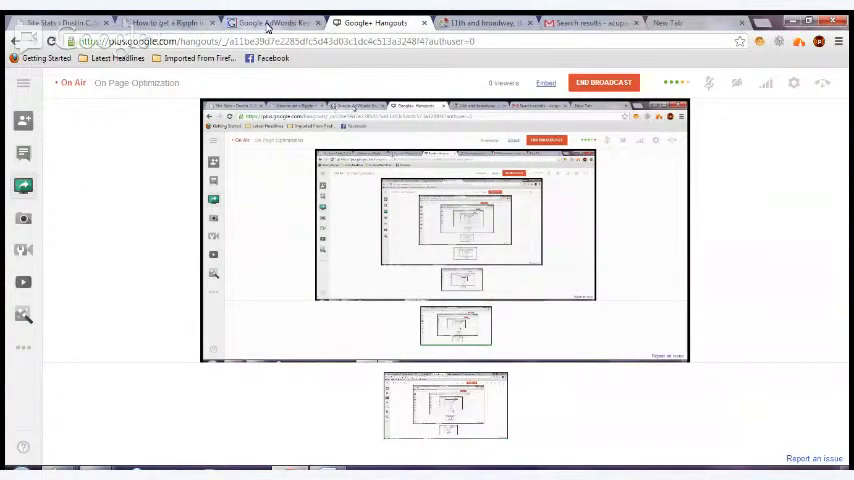
Leave the Hangouts broadcast for the AdWords Keyword Tool tab showing the rippln results.
left_click(270, 22)
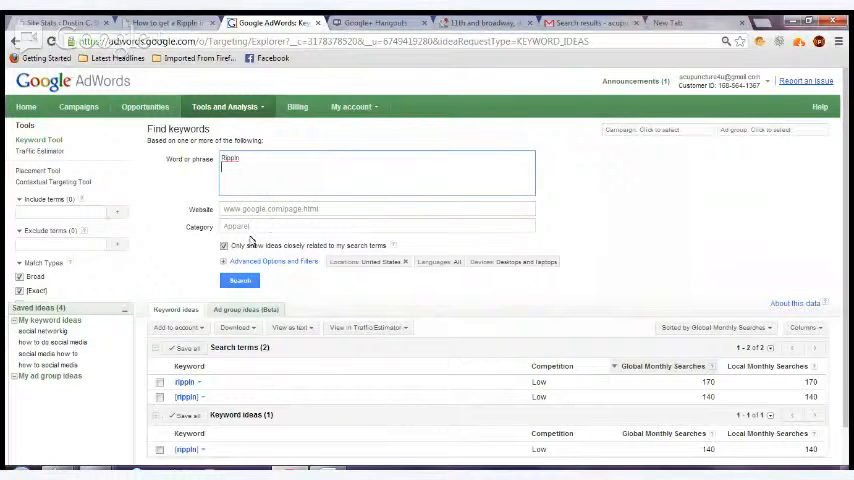
left_click(224, 246)
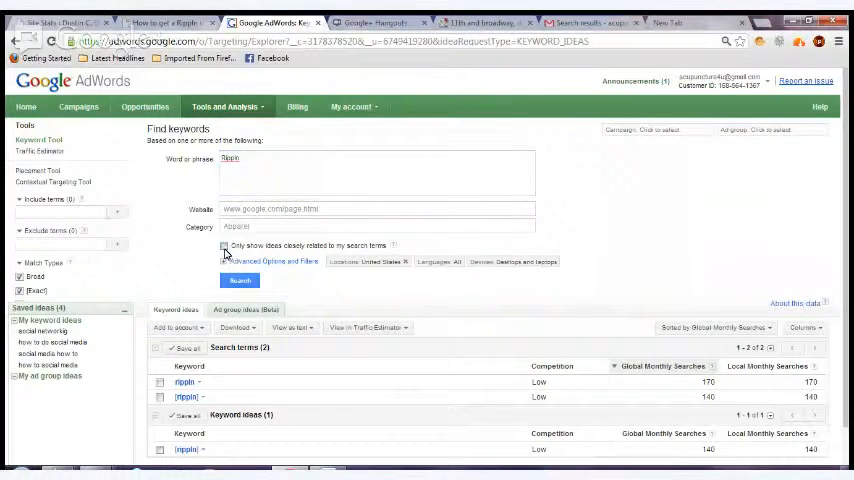
left_click(224, 246)
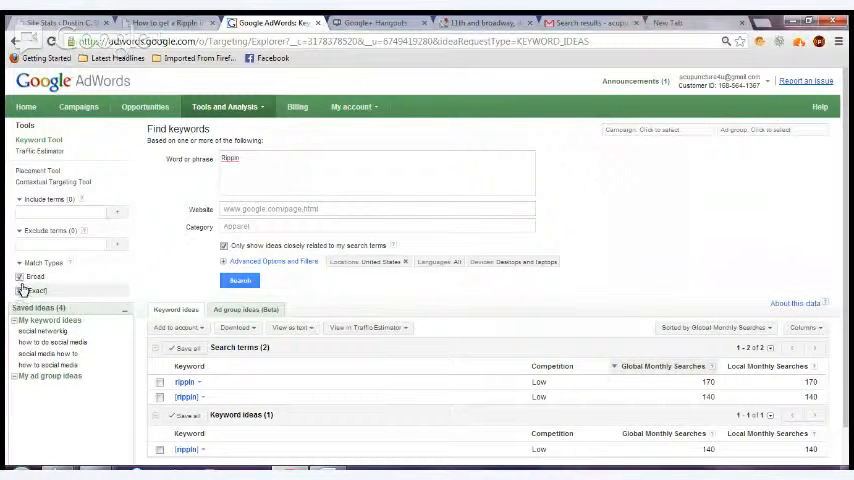
left_click(19, 276)
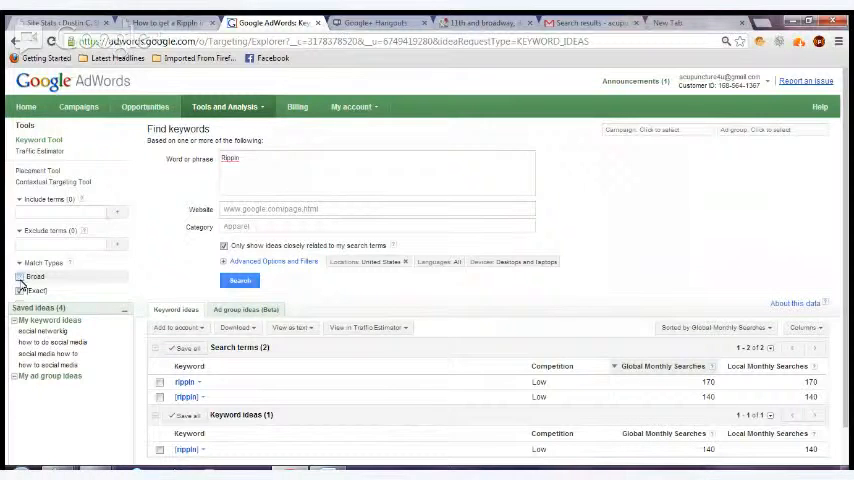
left_click(20, 290)
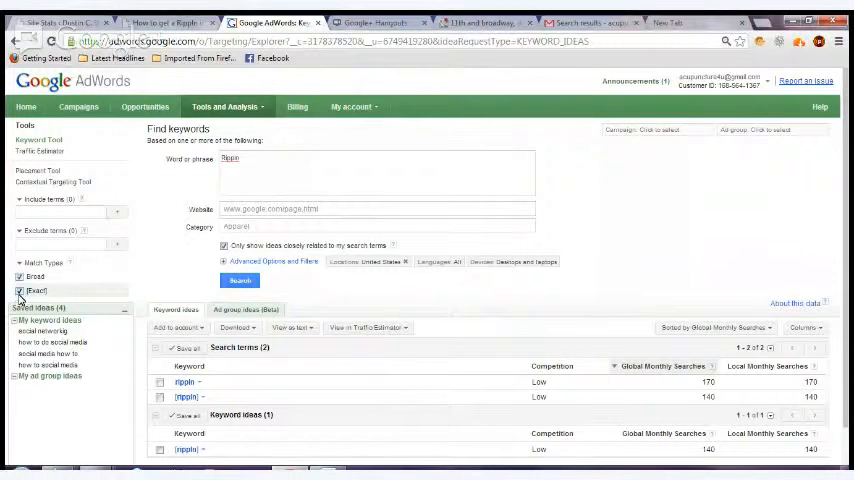
left_click(239, 280)
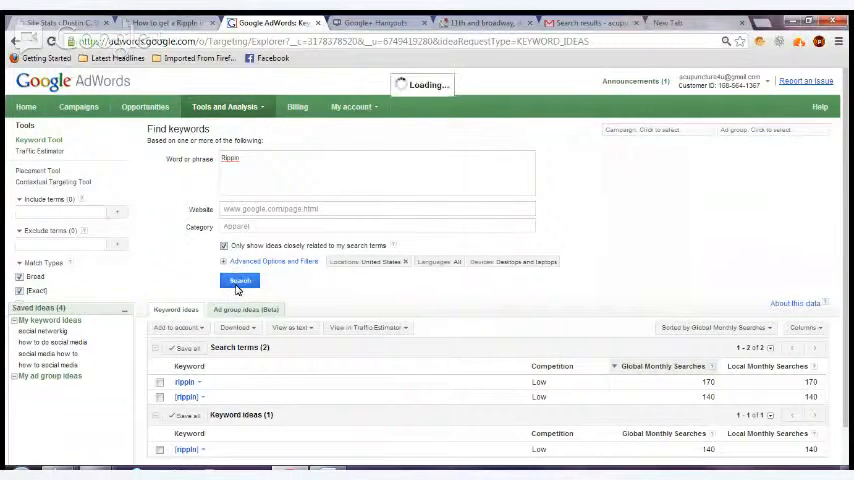
left_click(239, 281)
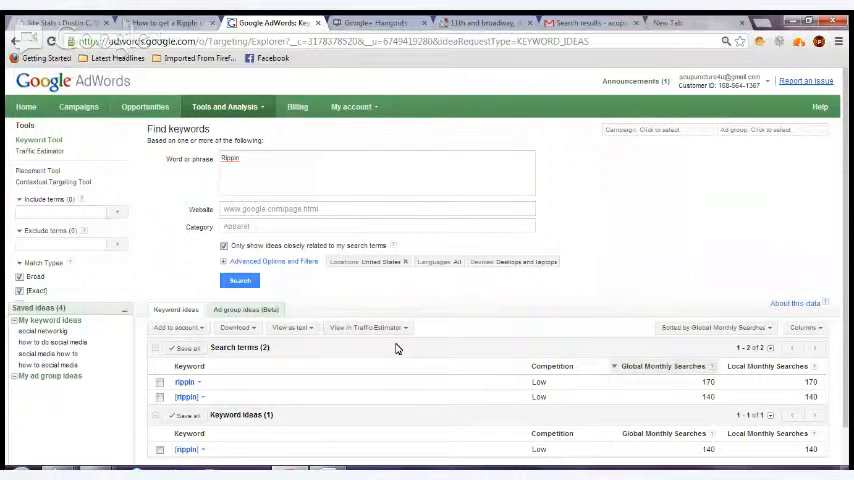
mouse_move(460, 381)
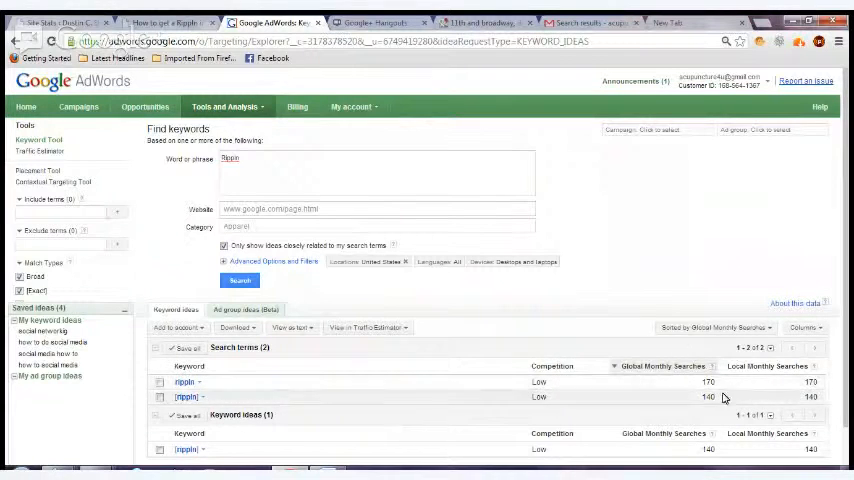
mouse_move(654, 407)
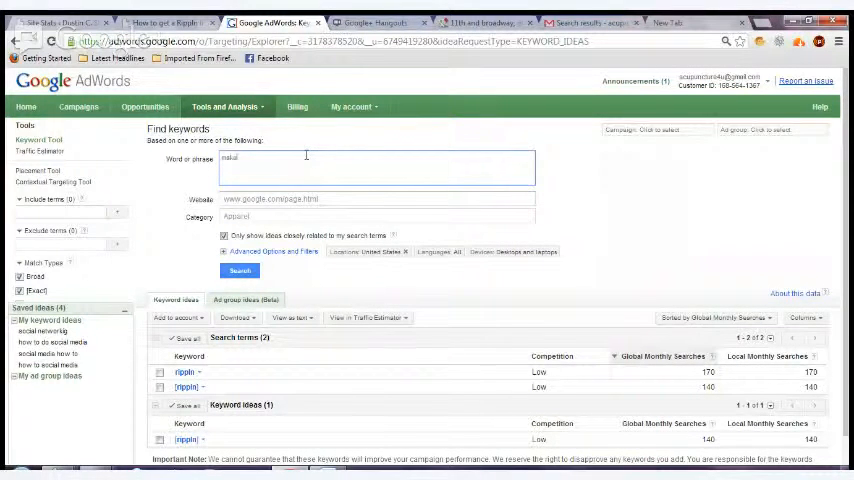
Search 'make money with a social media app' in broad and exact match, finding no ideas.
type("make money with a social media app")
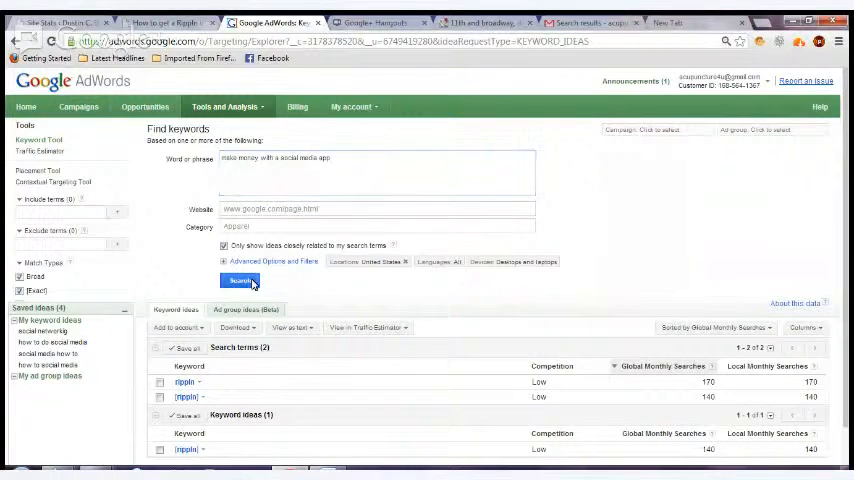
left_click(240, 280)
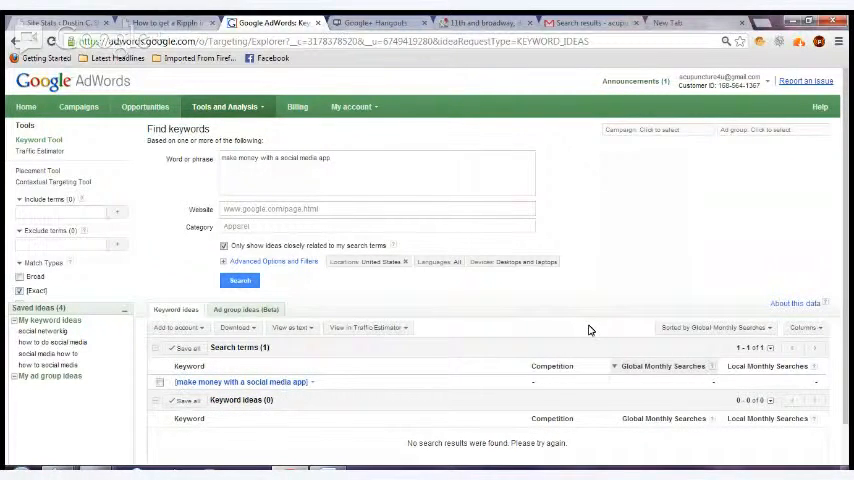
mouse_move(343, 380)
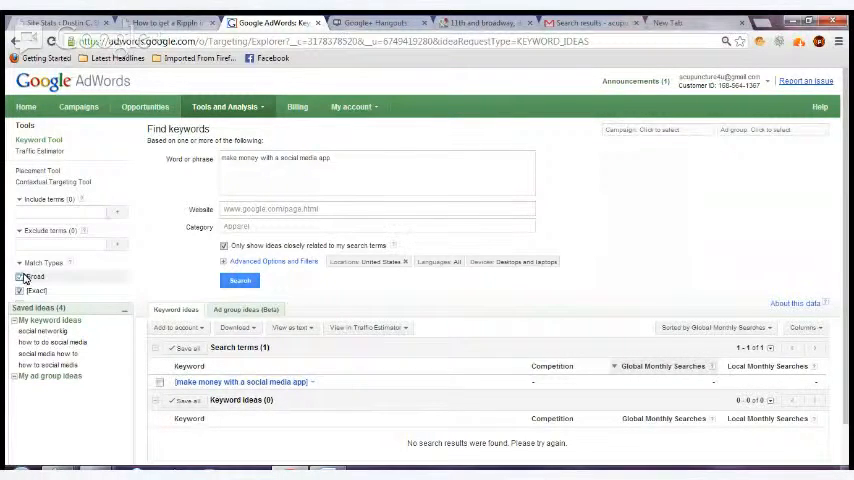
left_click(239, 280)
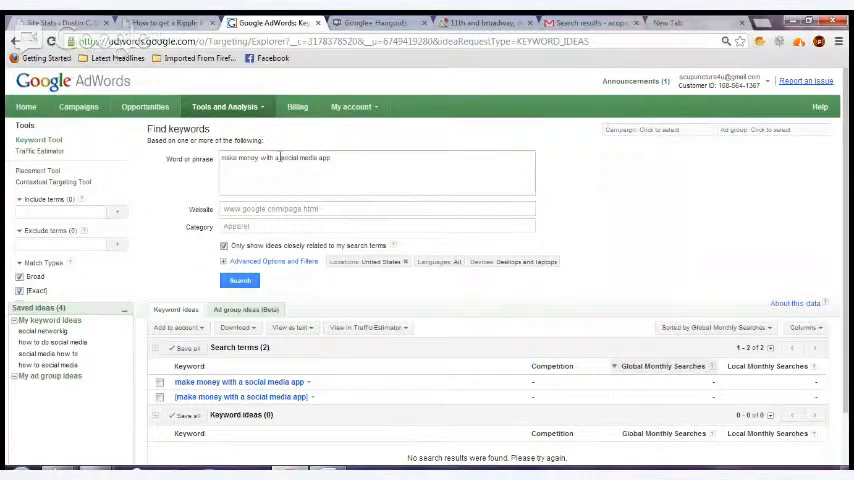
type("social media app")
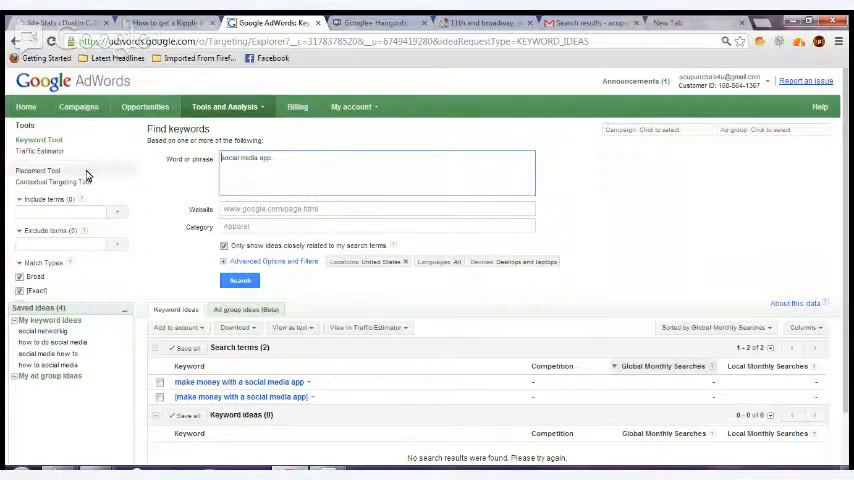
Search 'social media app' and review its 6,600 global searches and 11 keyword ideas.
left_click(239, 280)
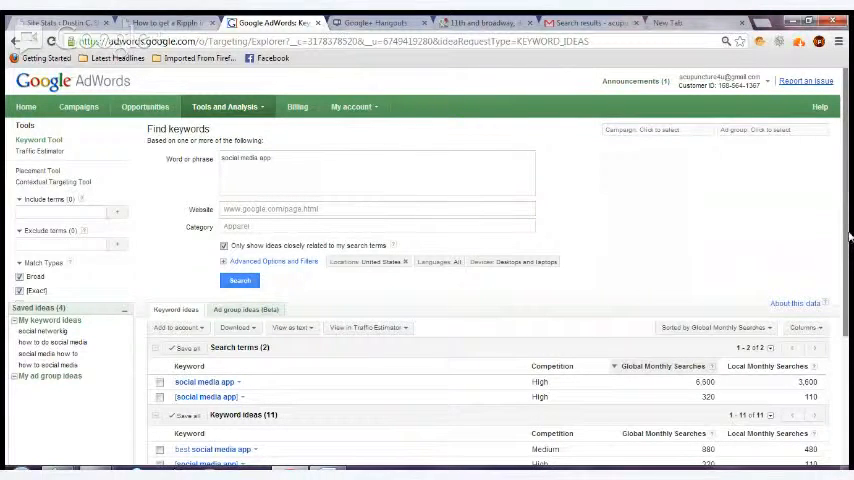
scroll("down", 3)
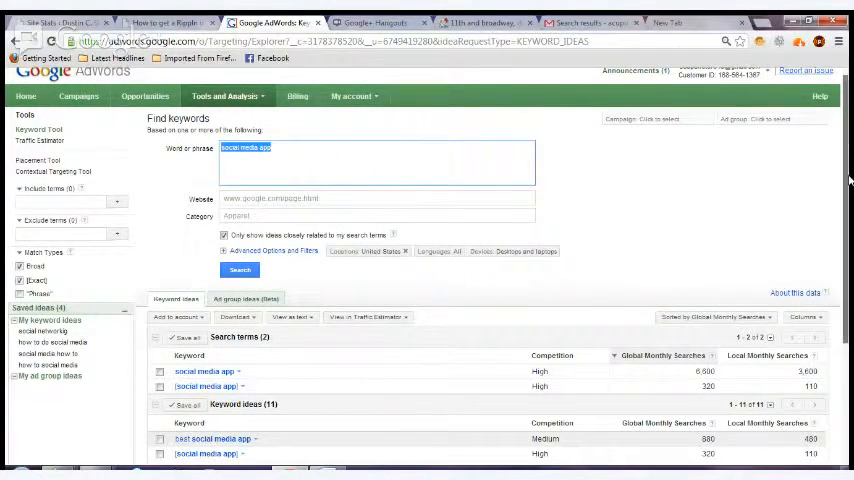
scroll("down", 3)
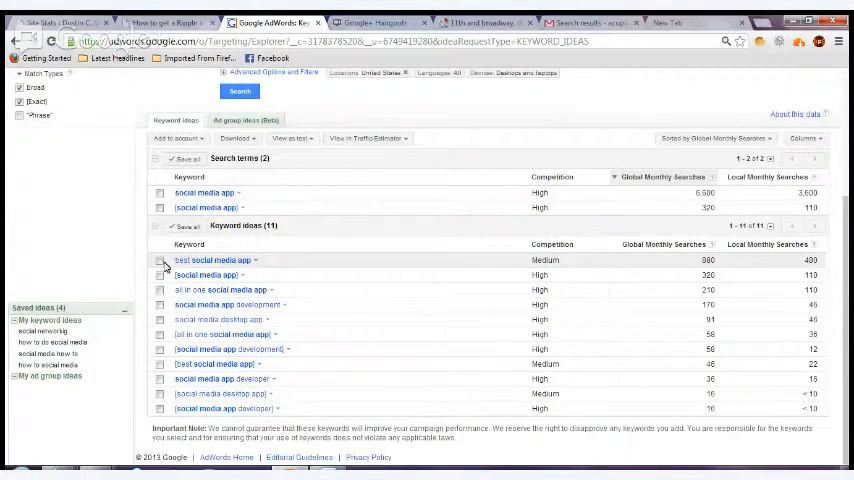
Save best social media app, [social media app], all in one and developer ideas.
left_click(160, 260)
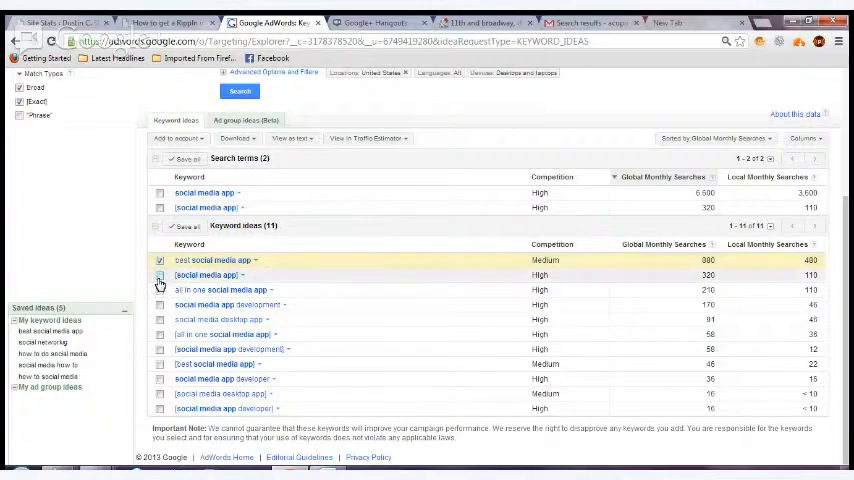
left_click(159, 275)
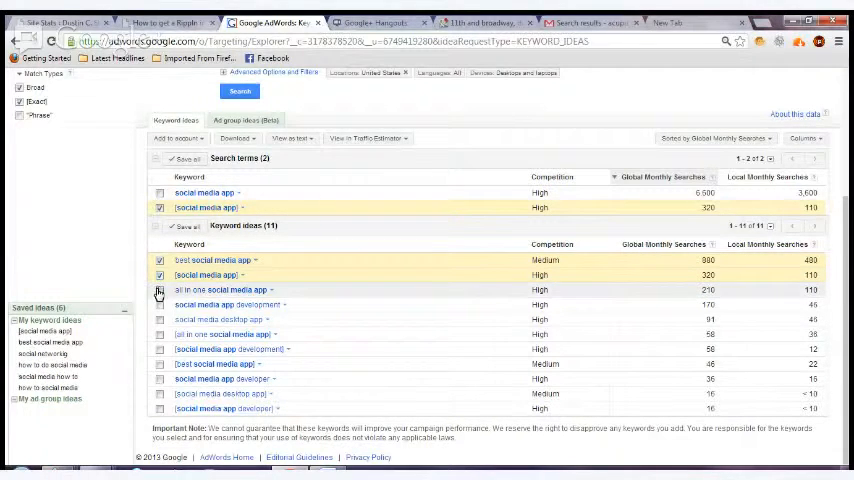
left_click(159, 290)
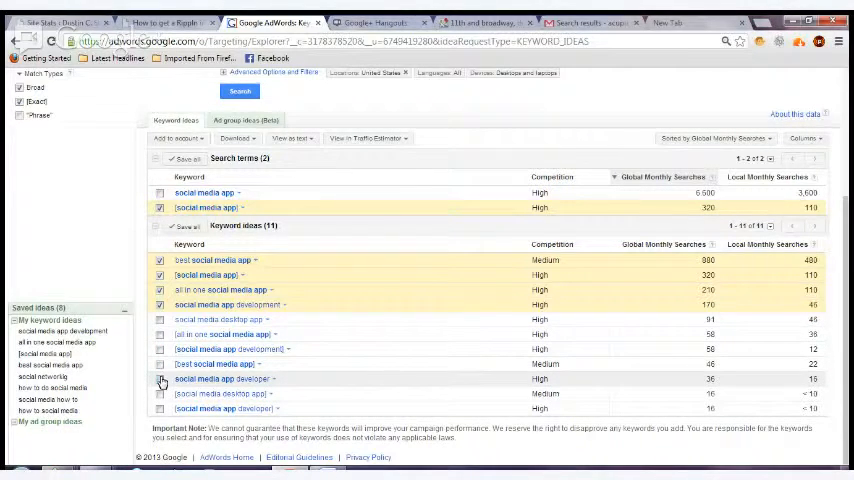
left_click(159, 380)
type("Make money with social media apps")
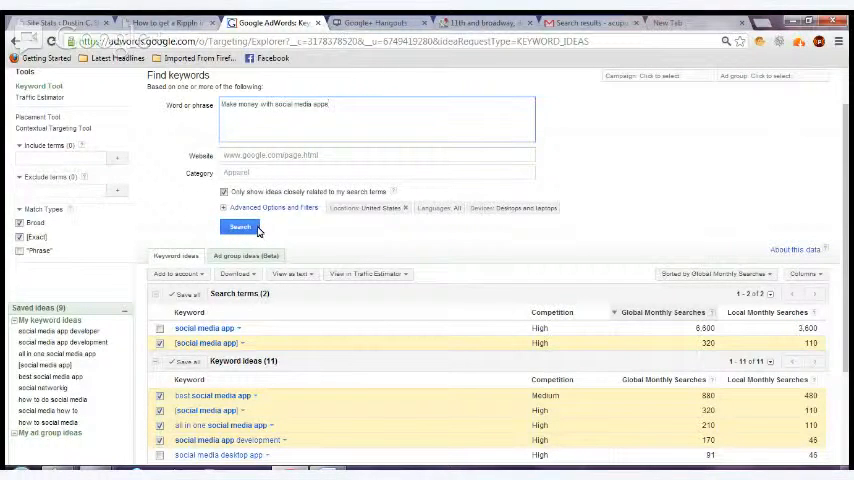
Search 'make money with social media apps' with broader ideas allowed, and scroll the results.
left_click(240, 226)
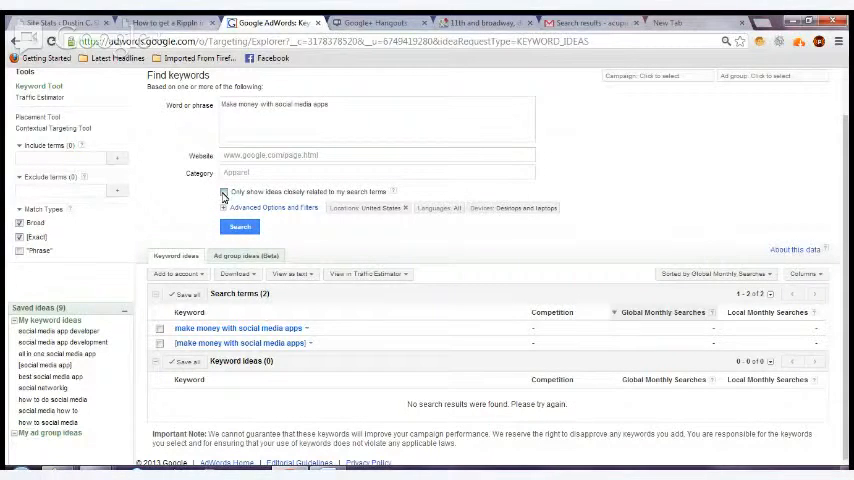
left_click(239, 226)
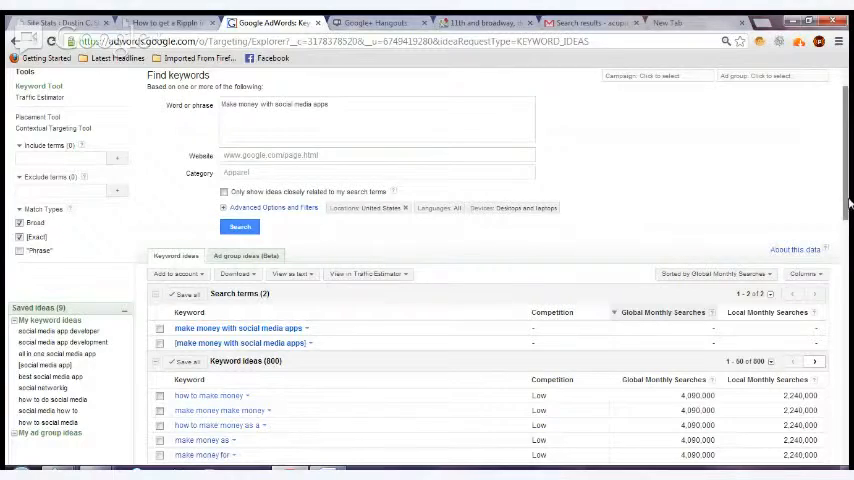
scroll("down", 3)
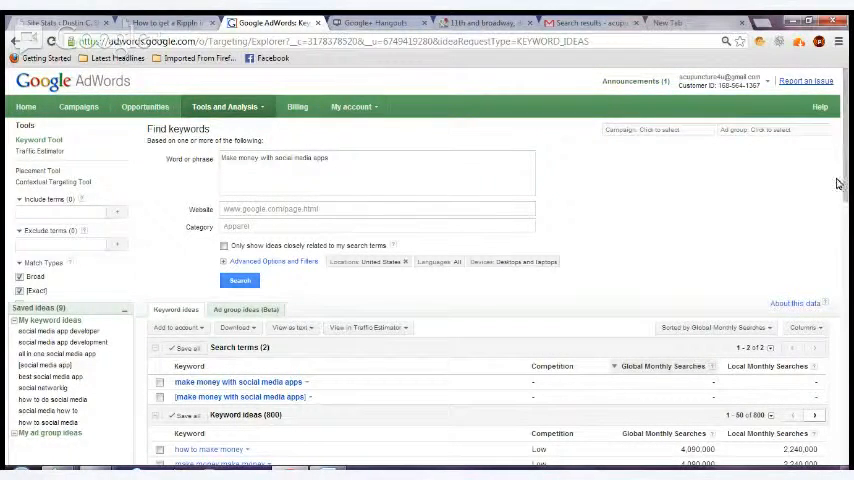
scroll("down", 3)
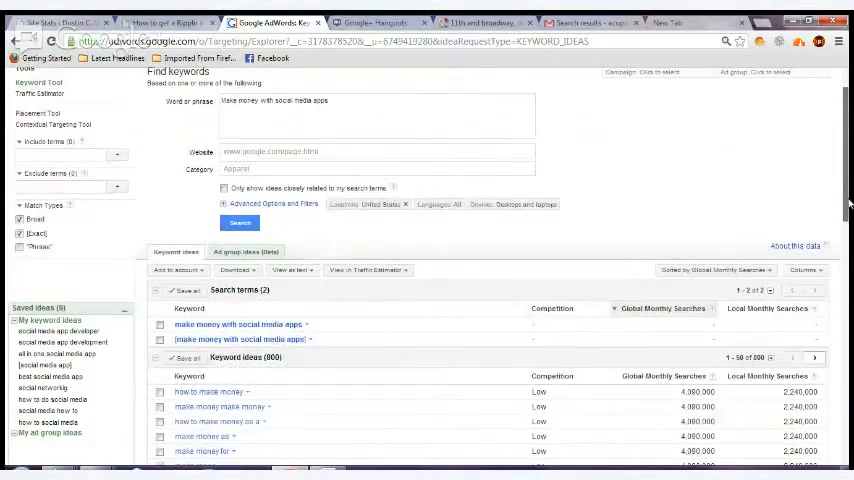
scroll("down", 3)
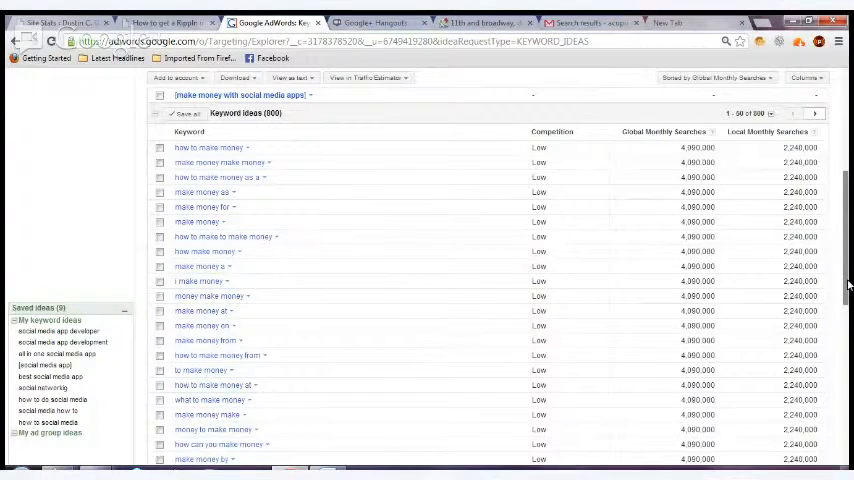
mouse_move(680, 325)
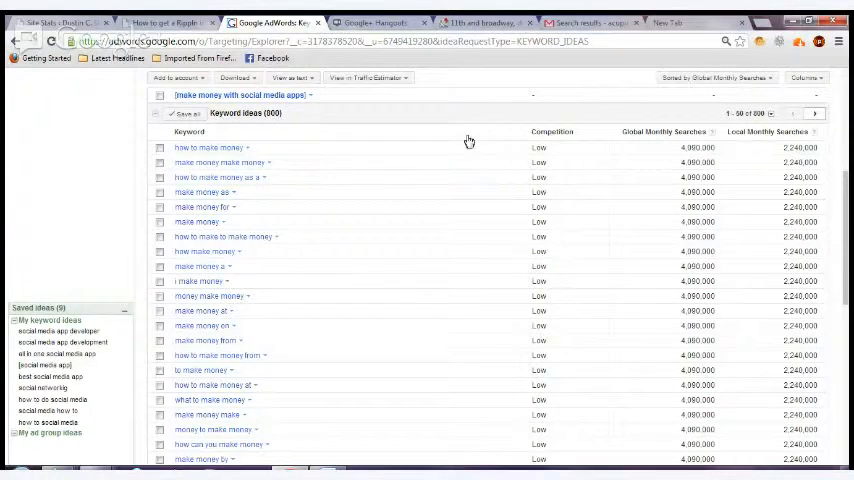
Save make money, how make money and how to make money at, reaching 13 ideas.
left_click(159, 147)
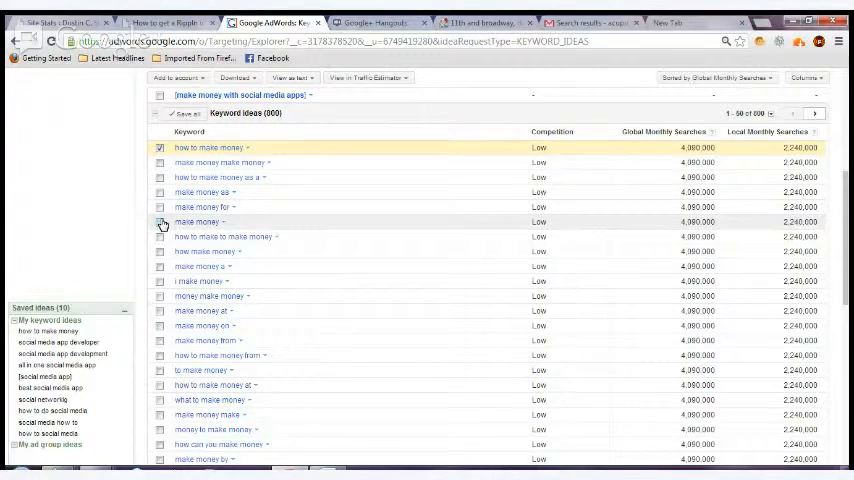
left_click(160, 222)
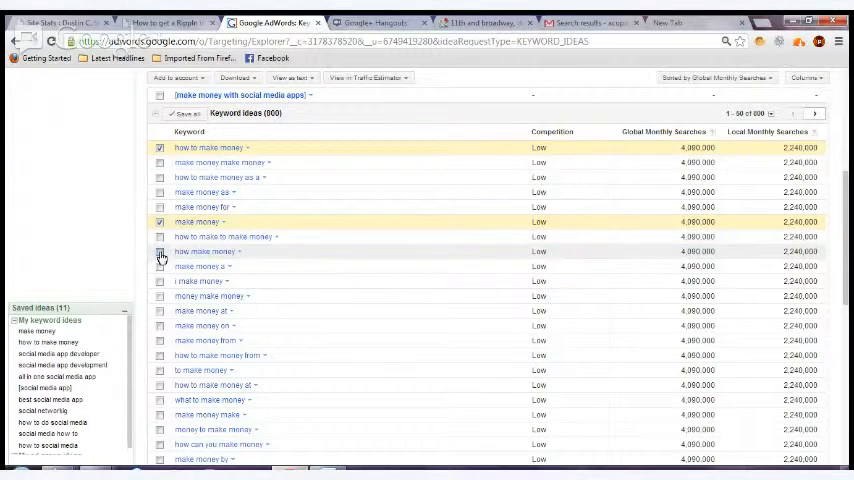
left_click(160, 252)
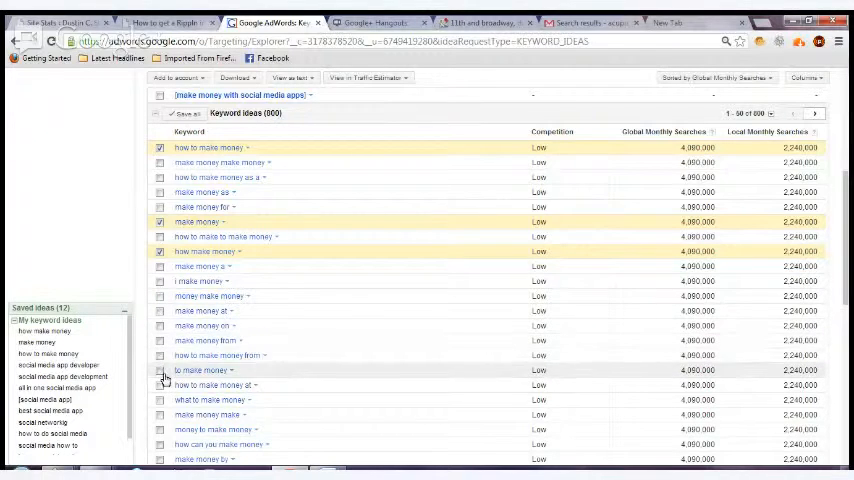
left_click(159, 385)
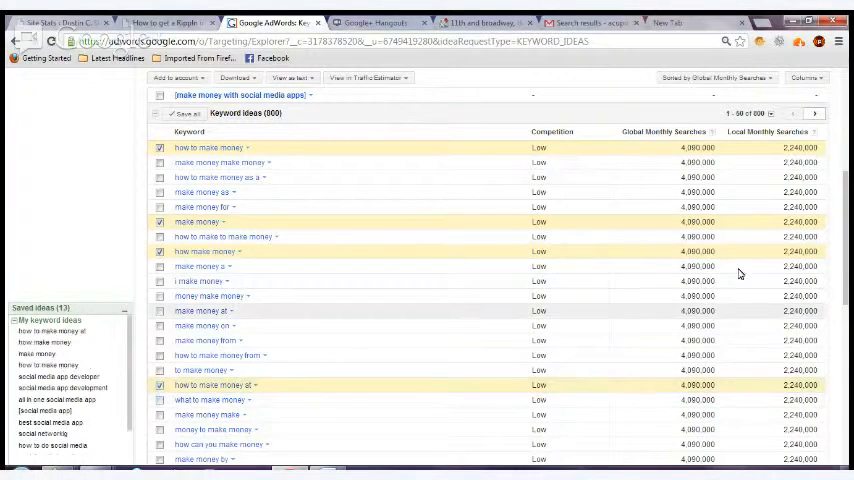
scroll("up", 3)
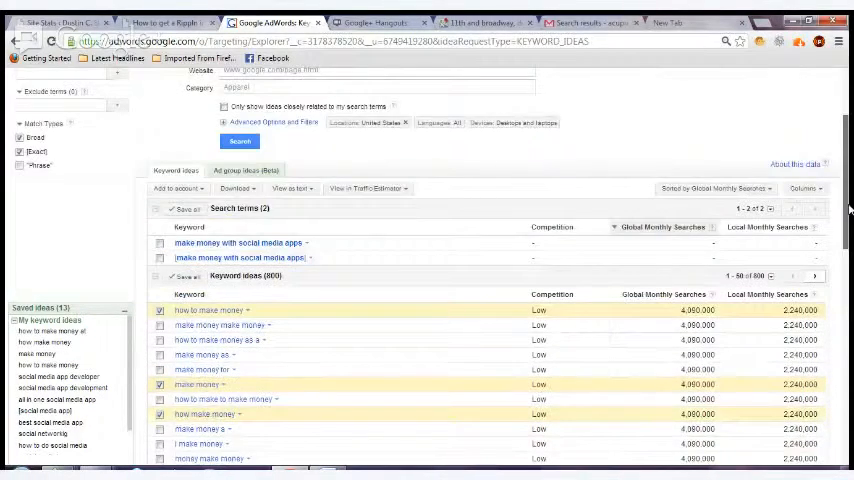
scroll("up", 3)
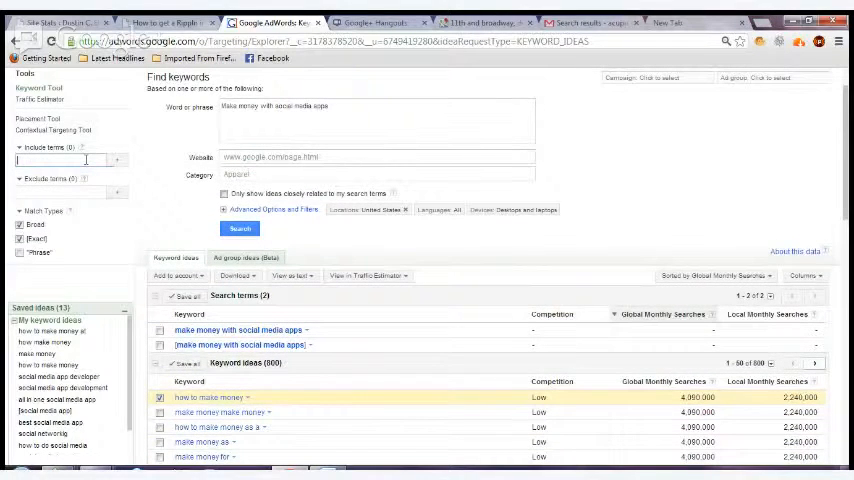
type("Soci")
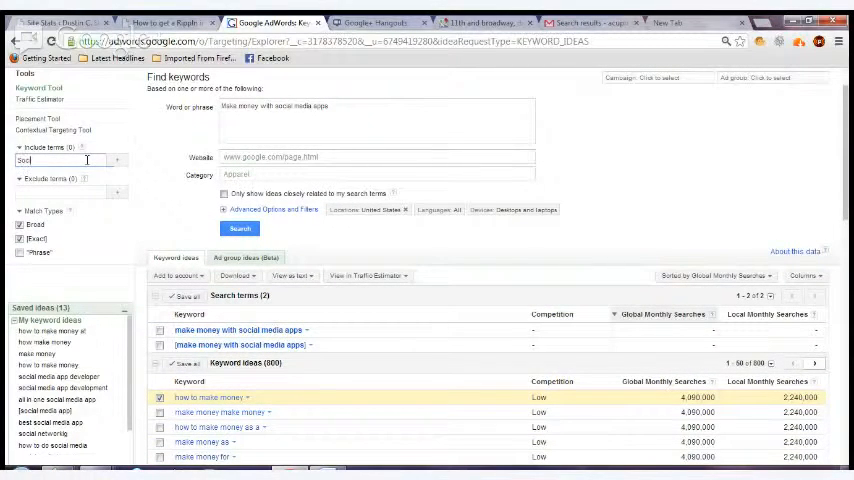
type("Social Media app")
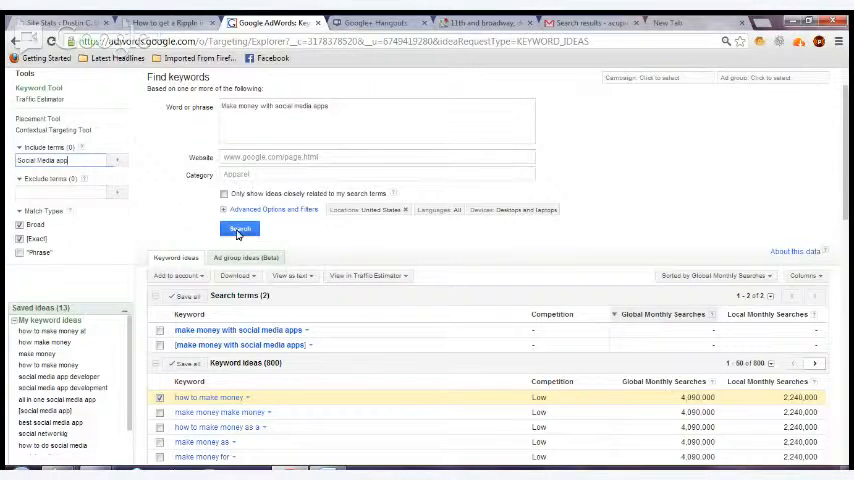
left_click(240, 229)
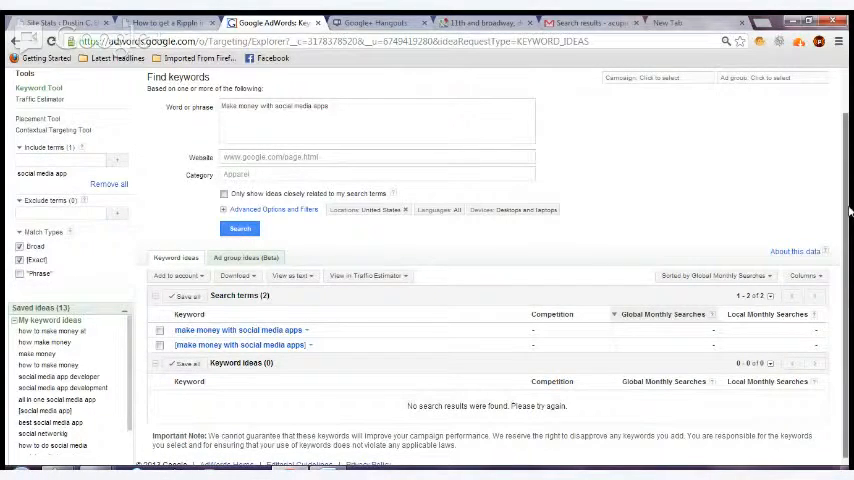
scroll("down", 3)
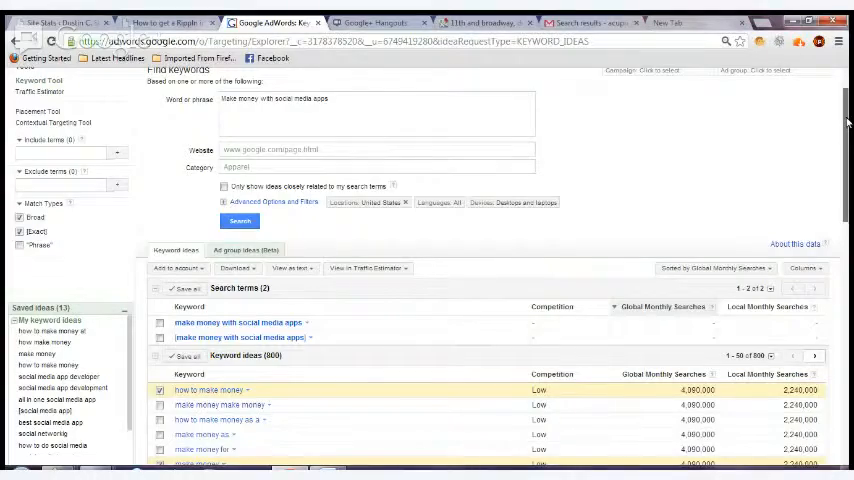
scroll("down", 3)
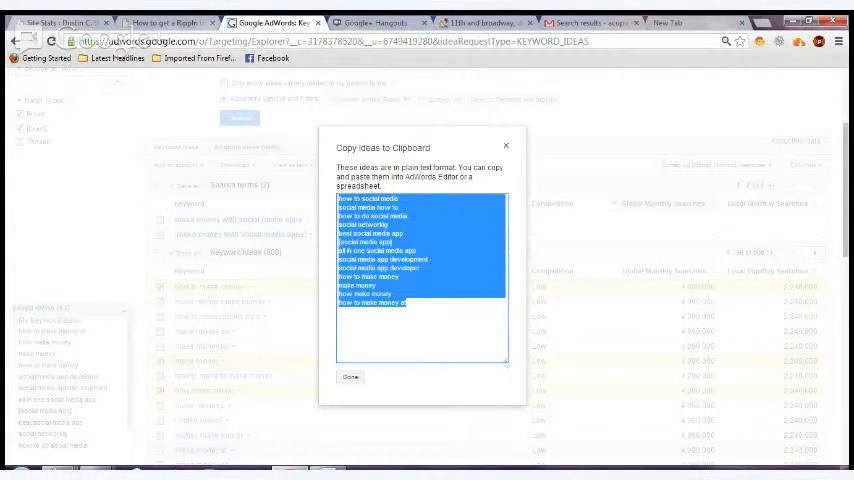
Copy the 13 saved keyword ideas to the clipboard as plain text.
left_click(351, 377)
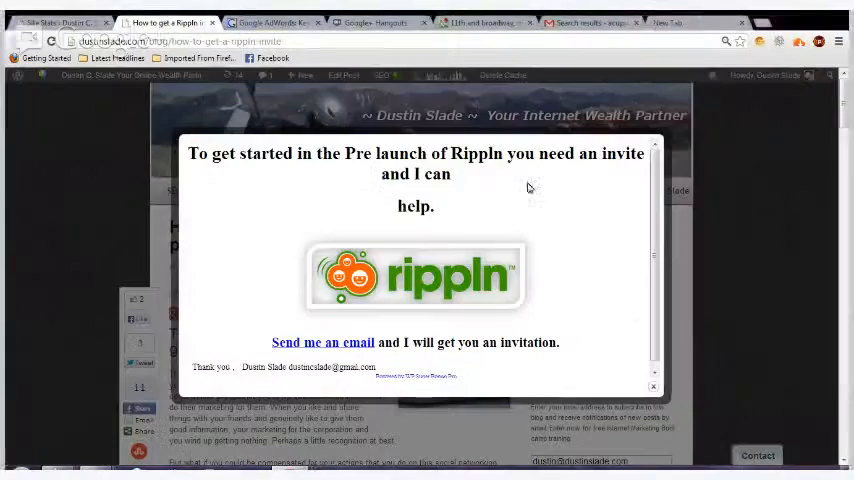
Close the Rippln invite popup and scroll through the How to get a Rippln invite post.
left_click(653, 386)
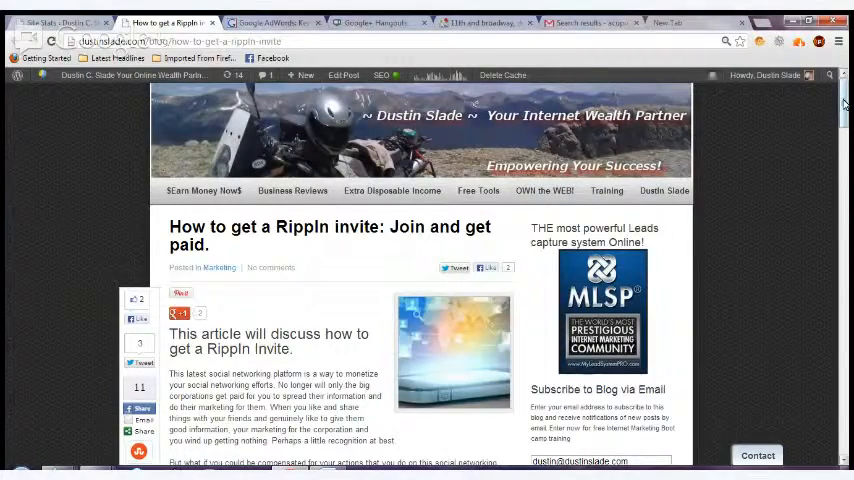
scroll("down", 3)
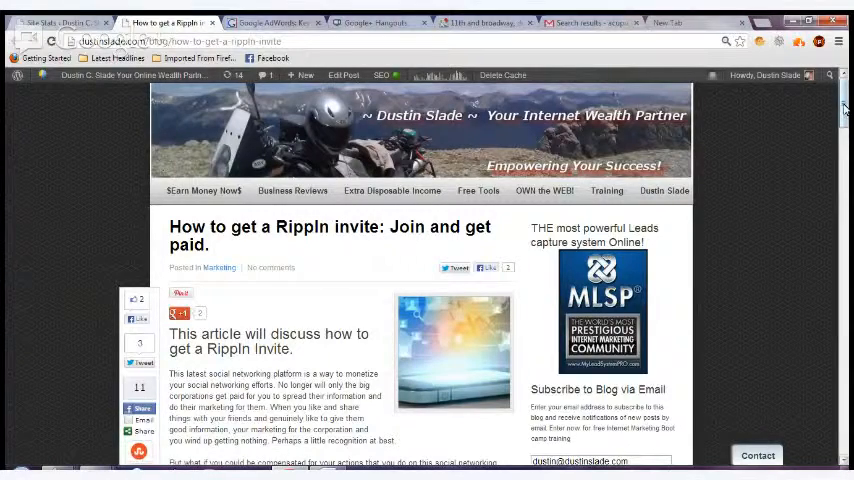
scroll("down", 3)
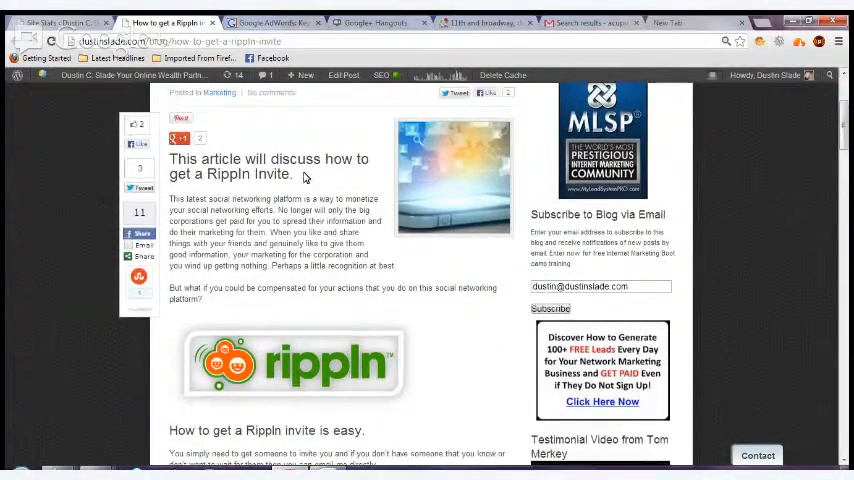
left_click_drag(170, 160, 293, 174)
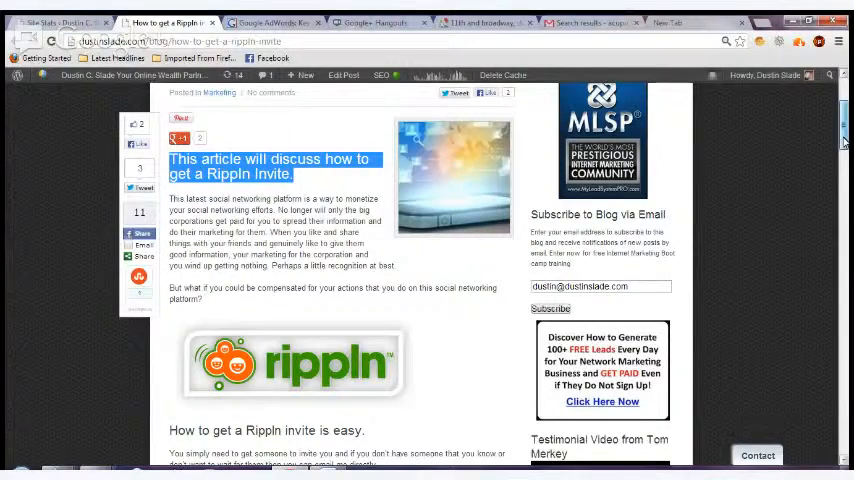
scroll("down", 3)
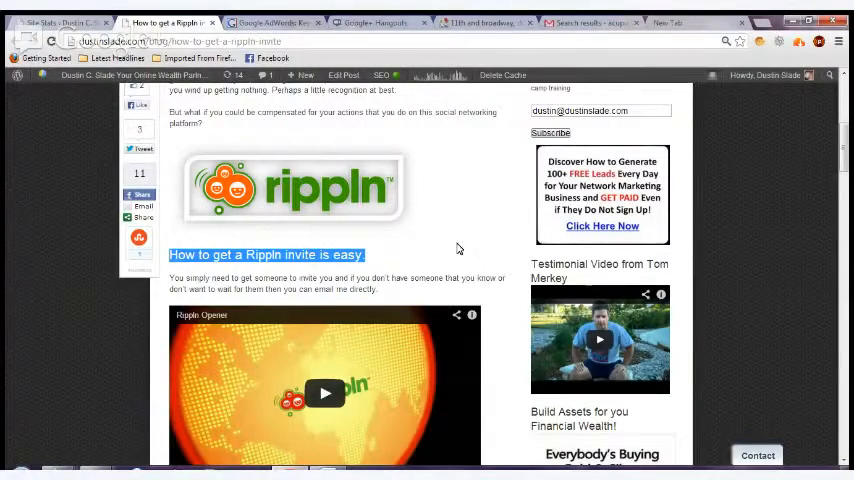
scroll("down", 3)
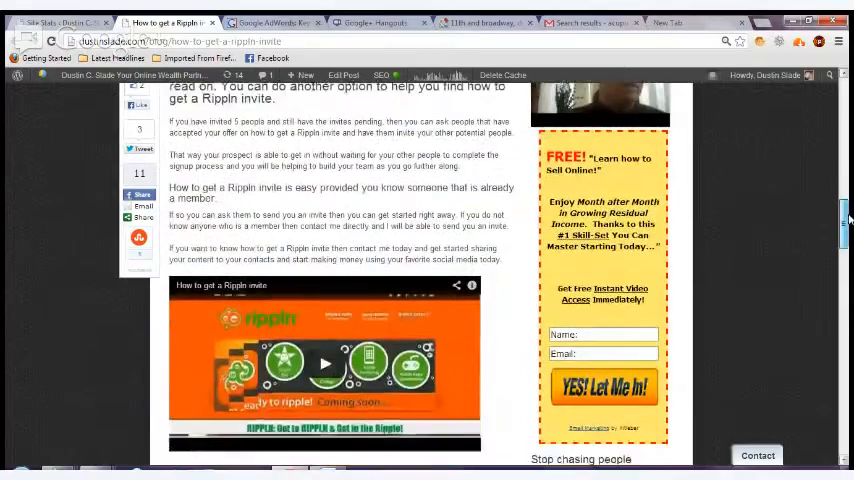
scroll("down", 3)
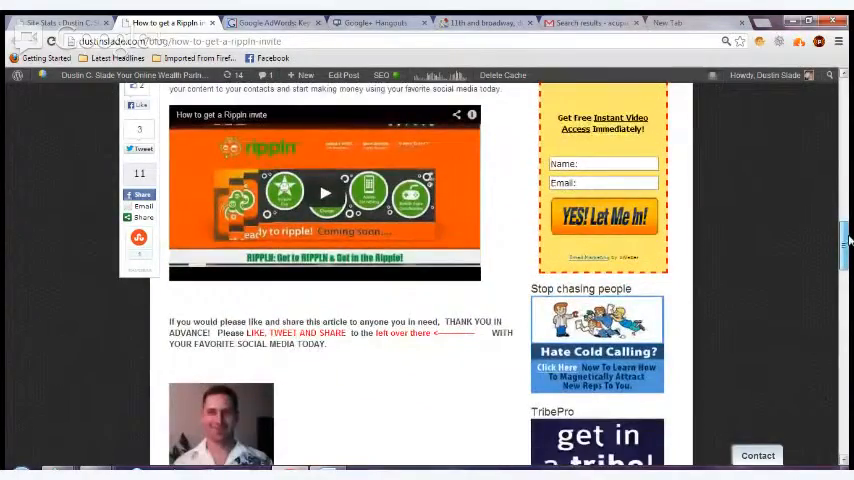
scroll("down", 3)
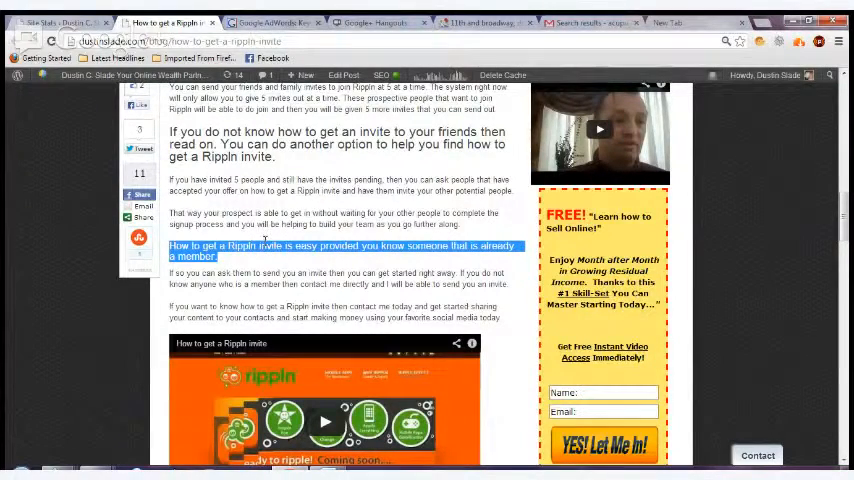
mouse_move(687, 245)
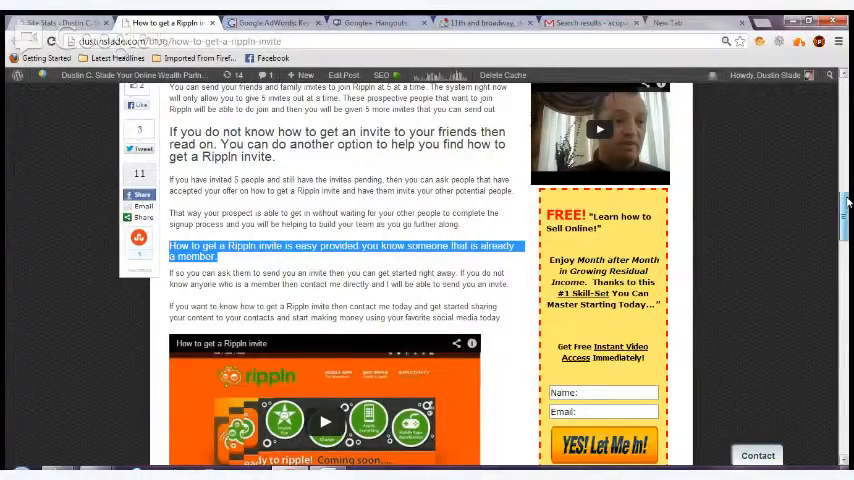
scroll("up", 3)
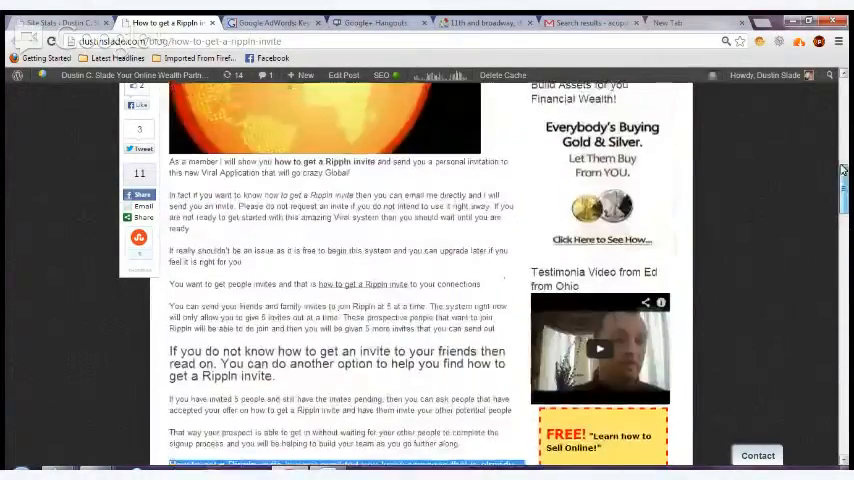
scroll("up", 3)
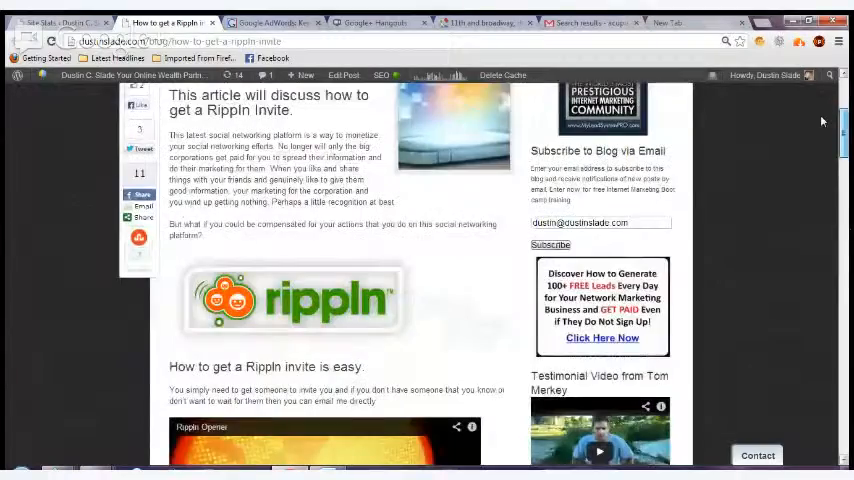
scroll("down", 3)
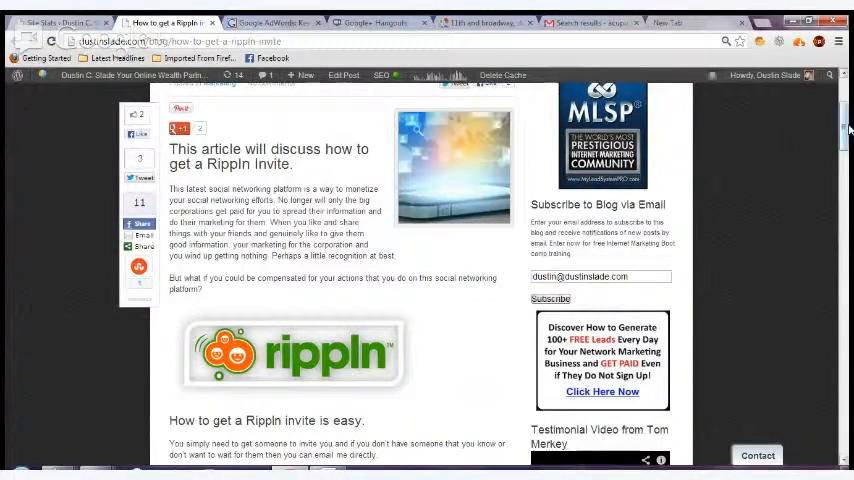
scroll("down", 3)
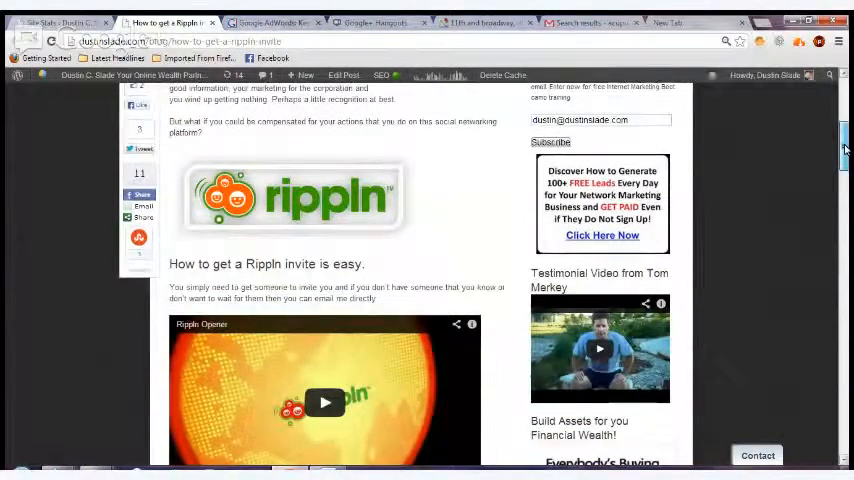
scroll("down", 3)
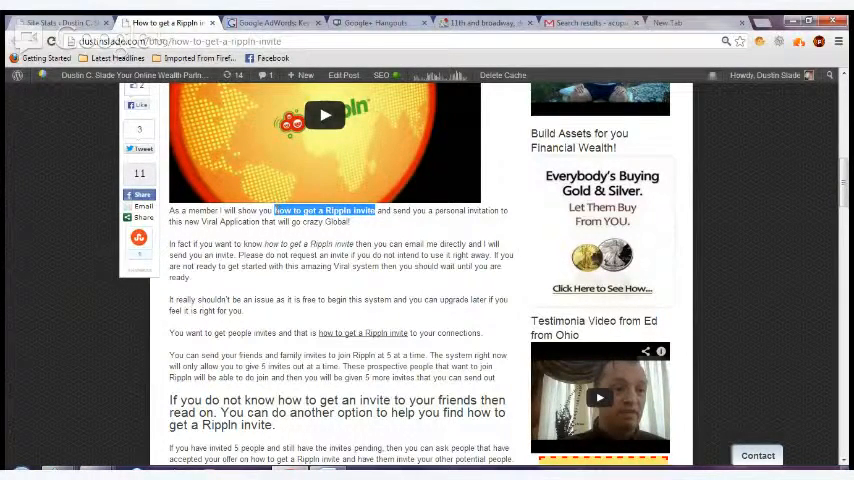
mouse_move(353, 240)
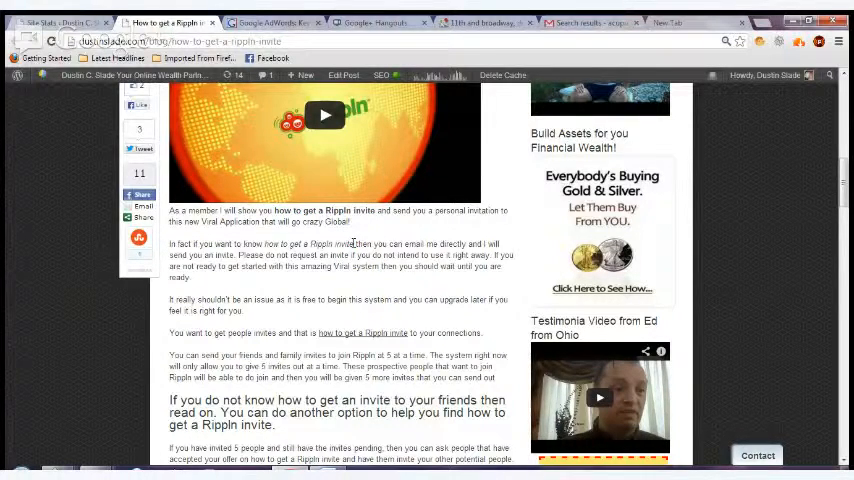
double_click(308, 243)
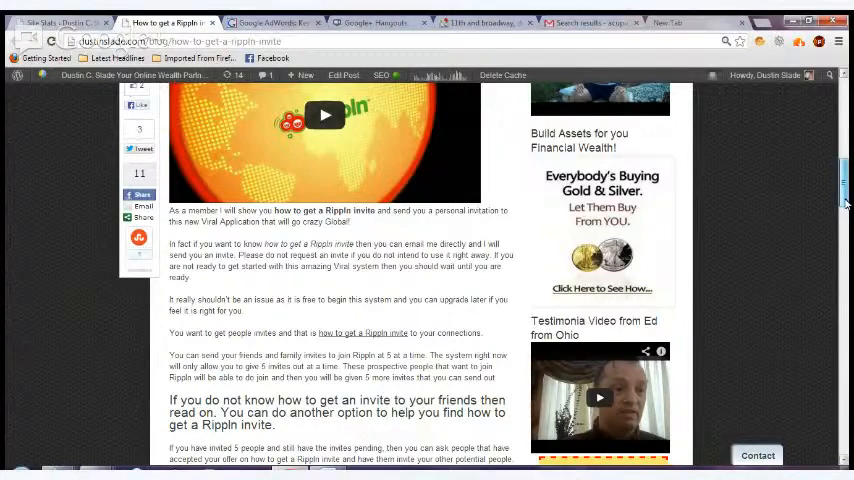
scroll("down", 3)
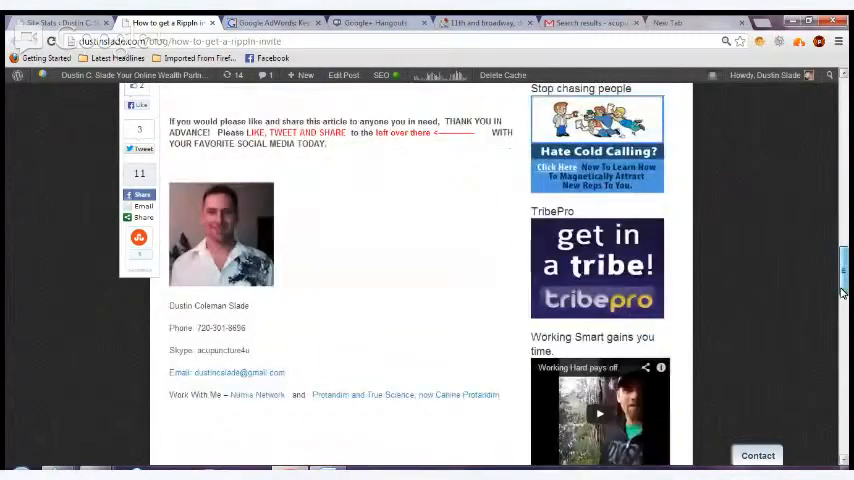
scroll("down", 3)
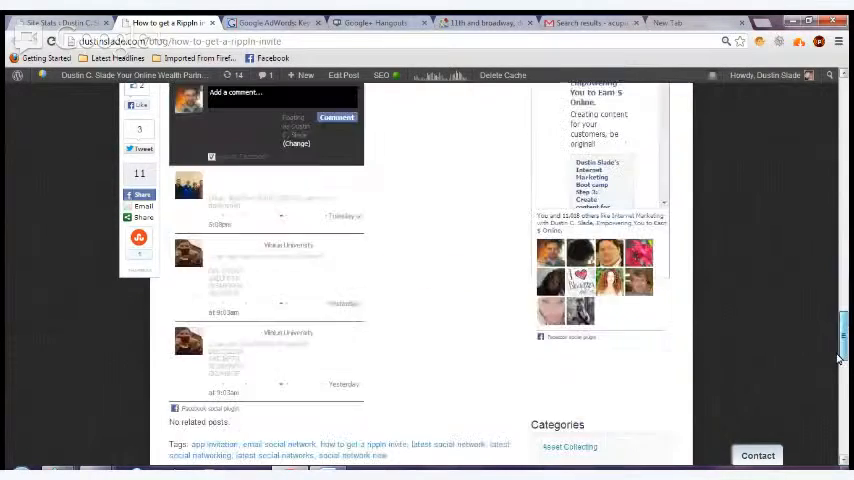
scroll("down", 3)
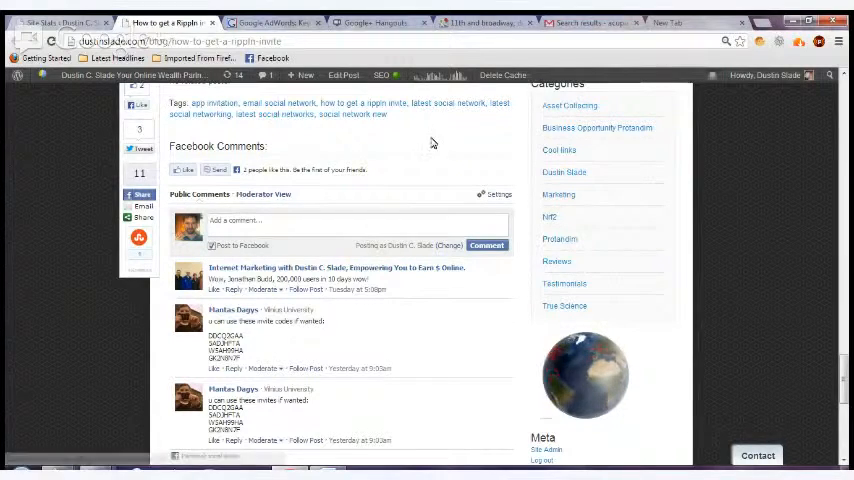
double_click(333, 103)
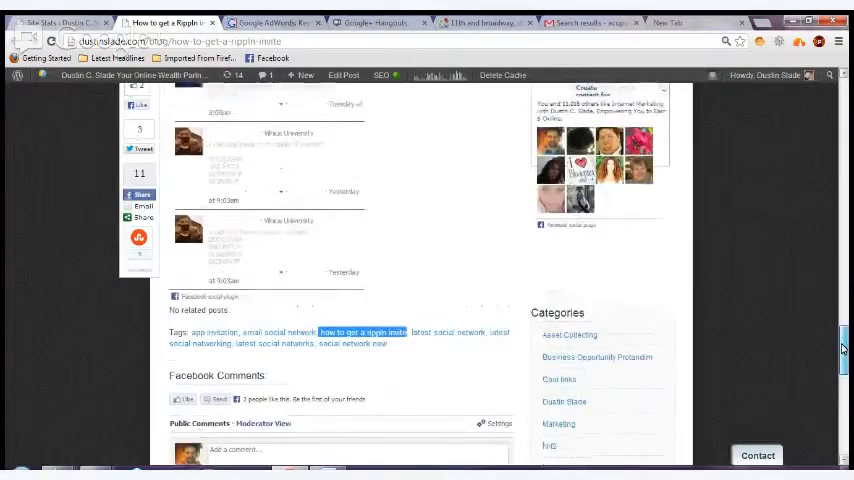
scroll("up", 3)
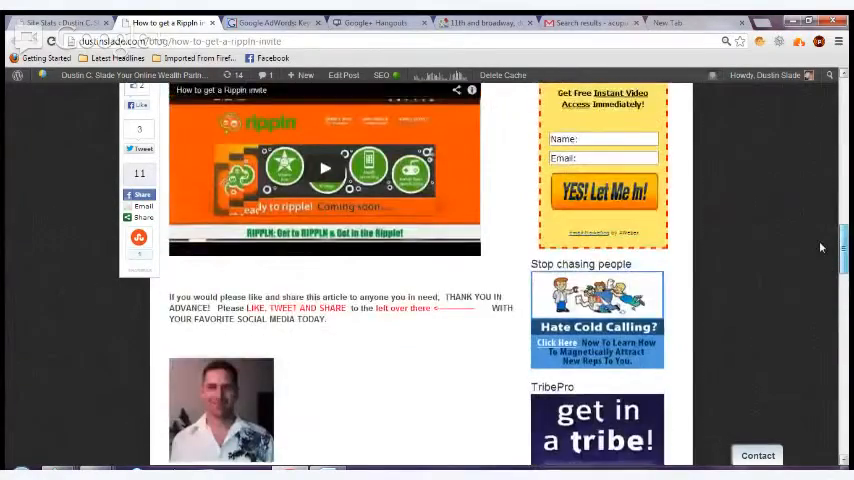
scroll("down", 3)
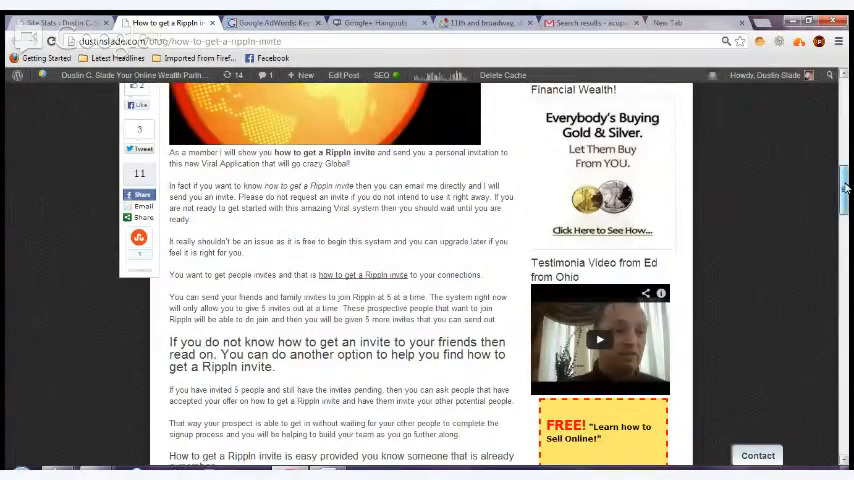
scroll("down", 3)
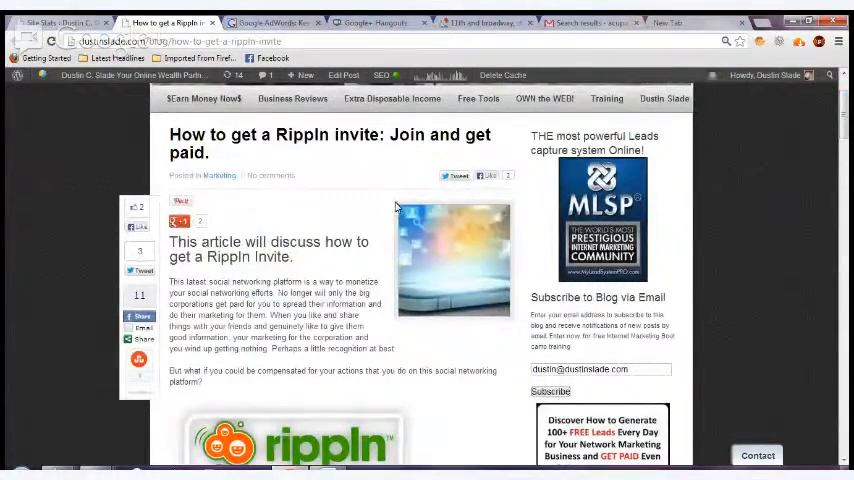
left_click(343, 75)
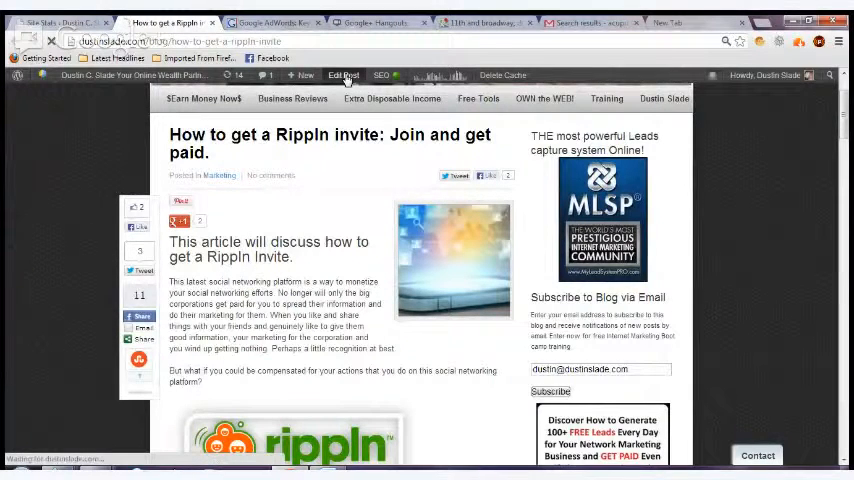
Edit the Rippln invite post and review the Squirrly SEO checks showing 100% optimized.
left_click(343, 75)
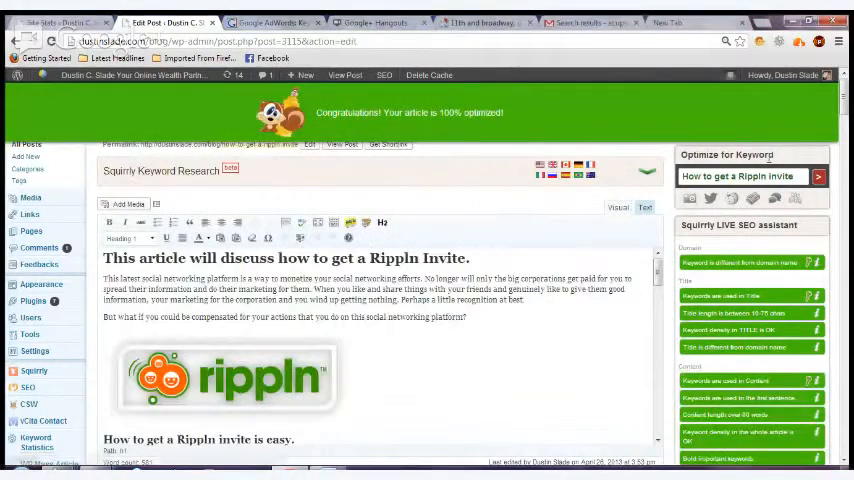
scroll("down", 3)
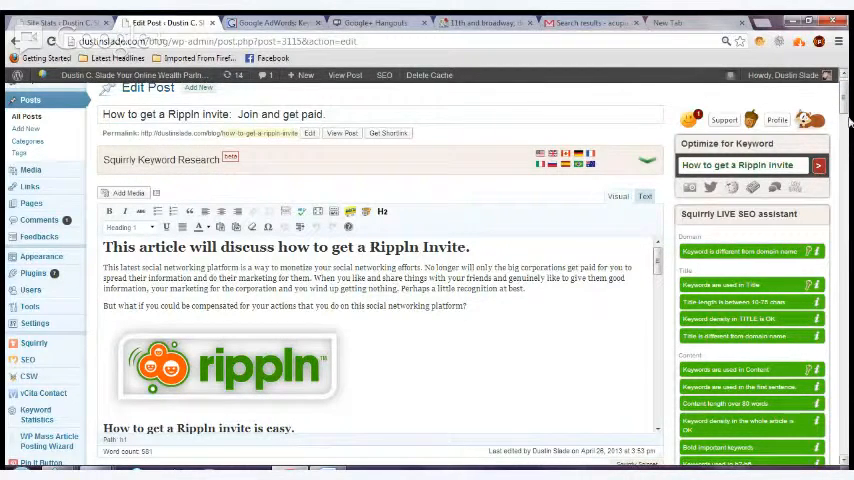
scroll("down", 3)
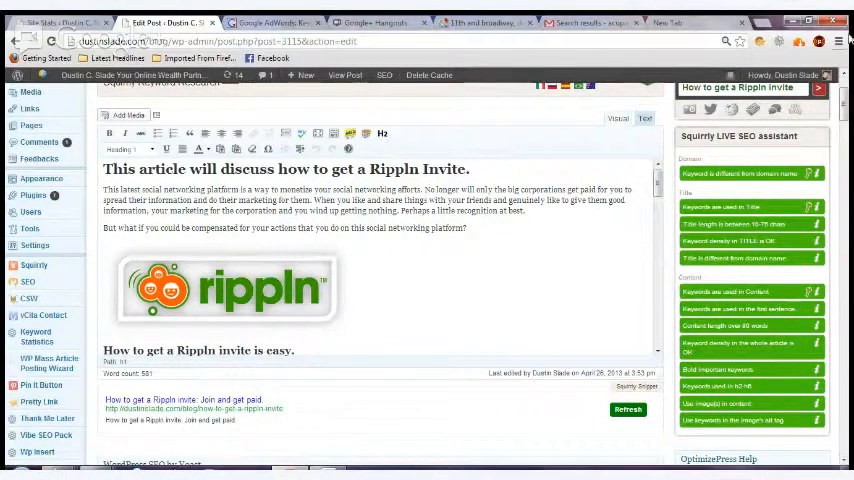
scroll("down", 3)
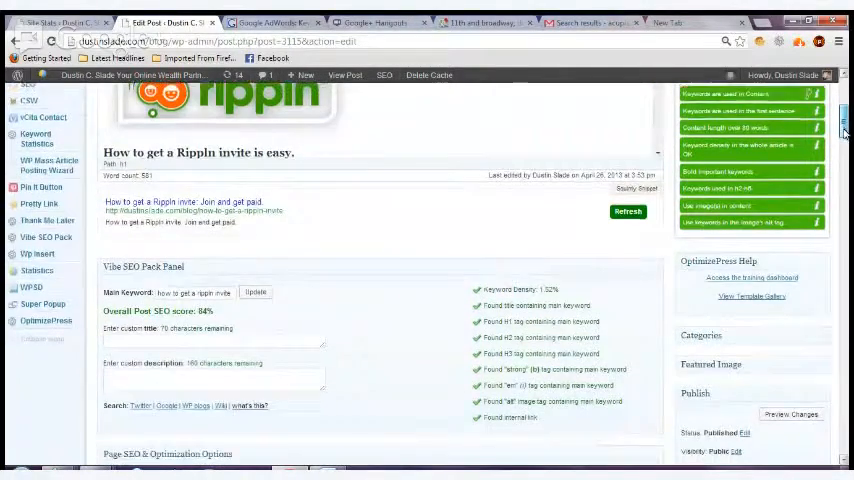
scroll("down", 3)
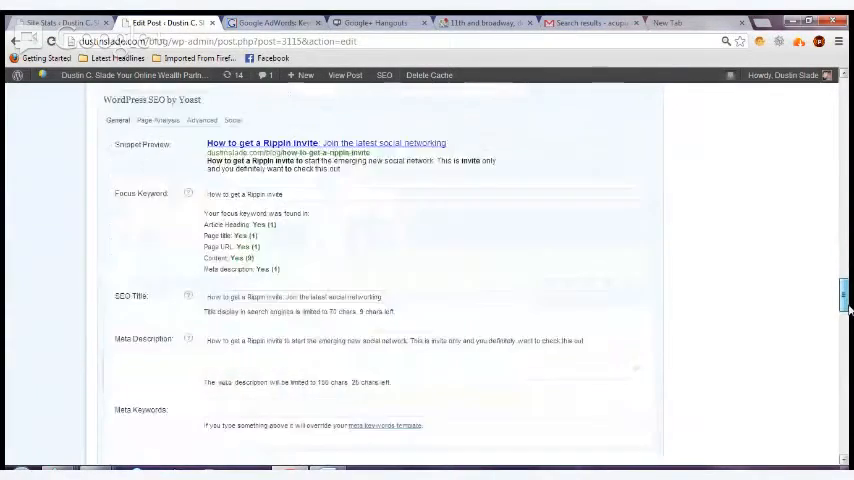
scroll("down", 3)
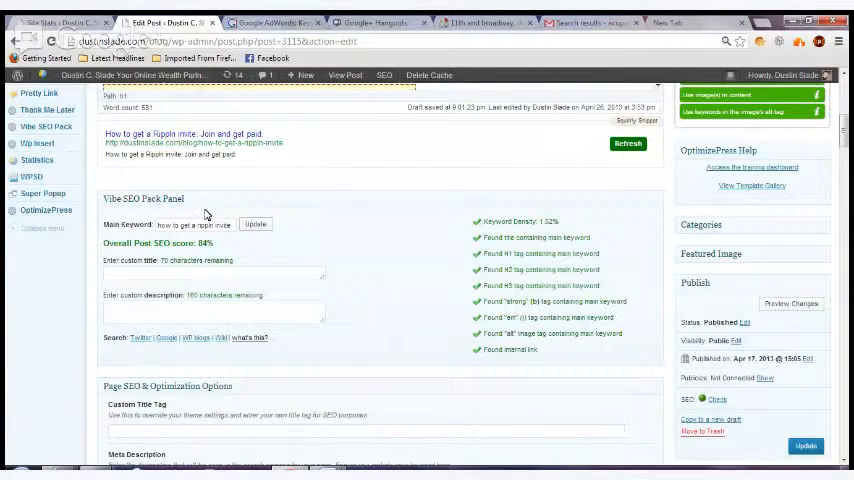
triple_click(195, 224)
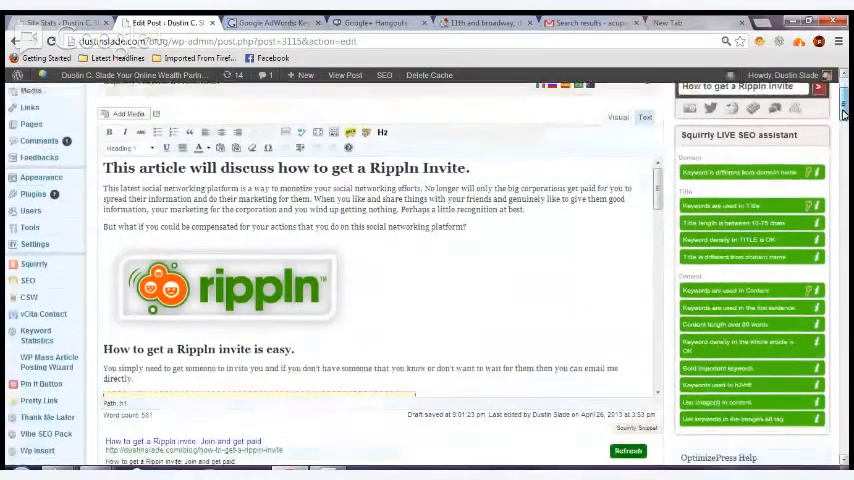
scroll("down", 3)
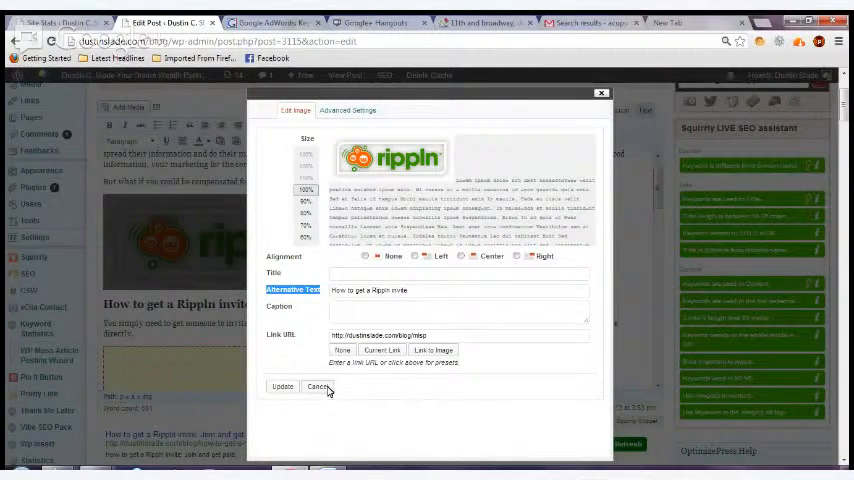
left_click(317, 386)
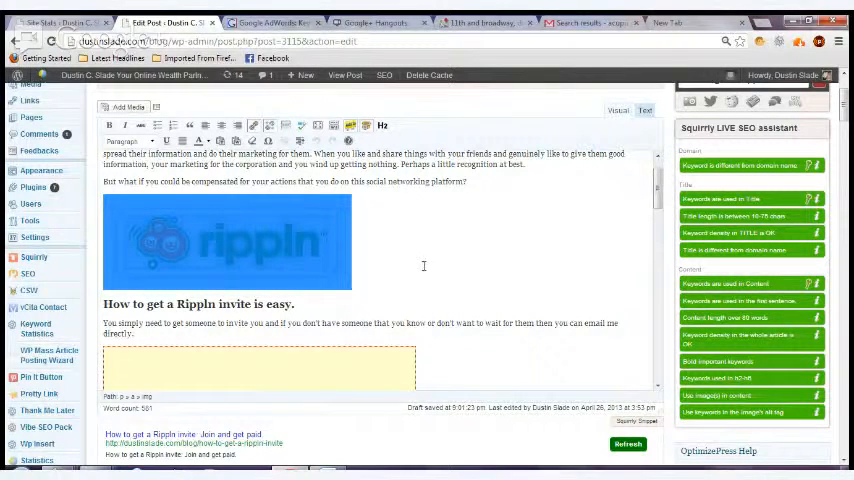
scroll("down", 3)
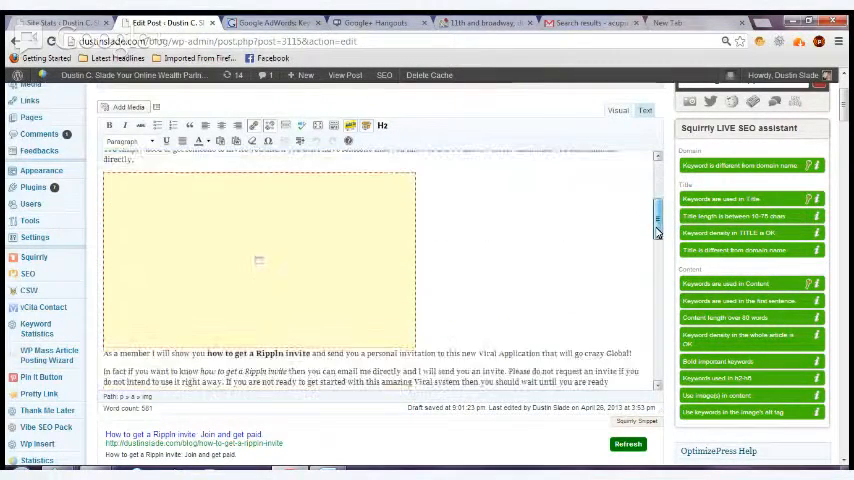
scroll("down", 3)
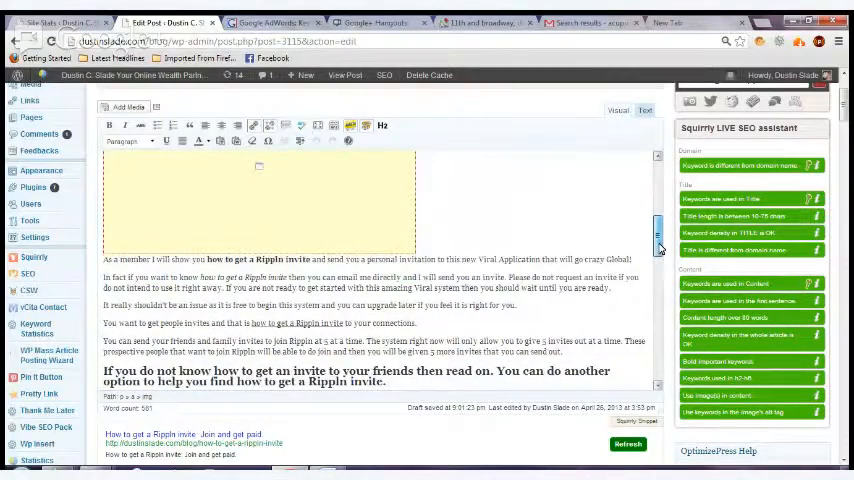
scroll("down", 3)
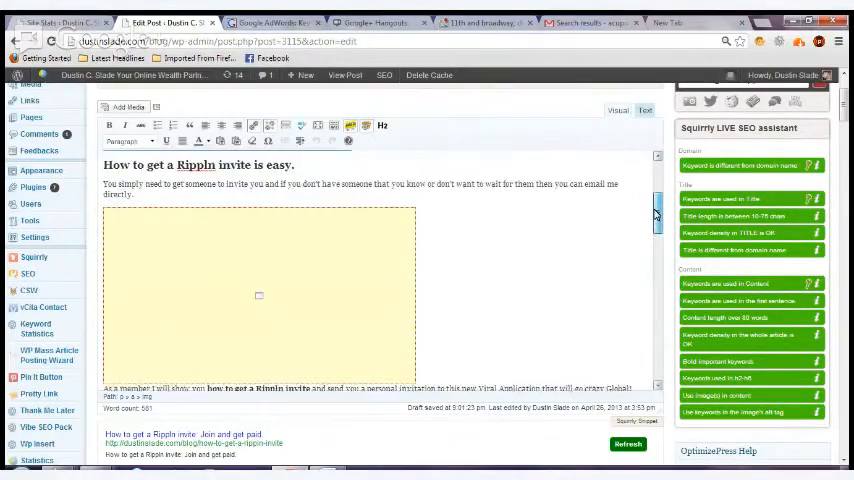
scroll("down", 3)
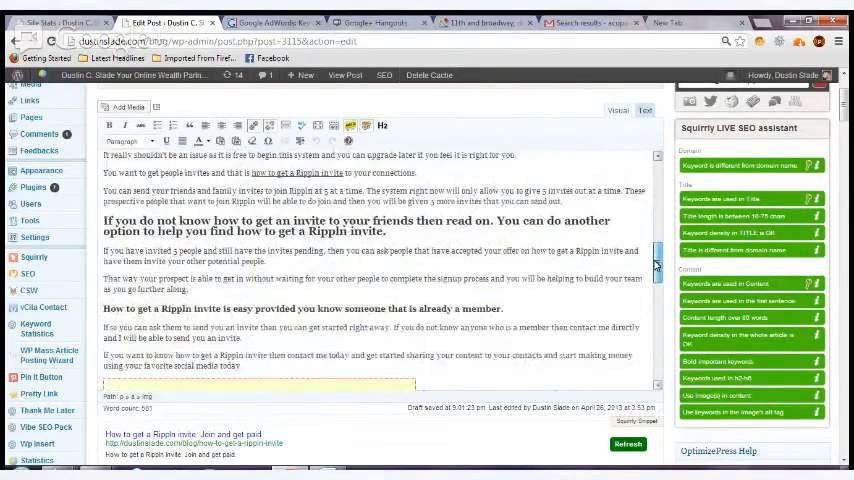
scroll("down", 3)
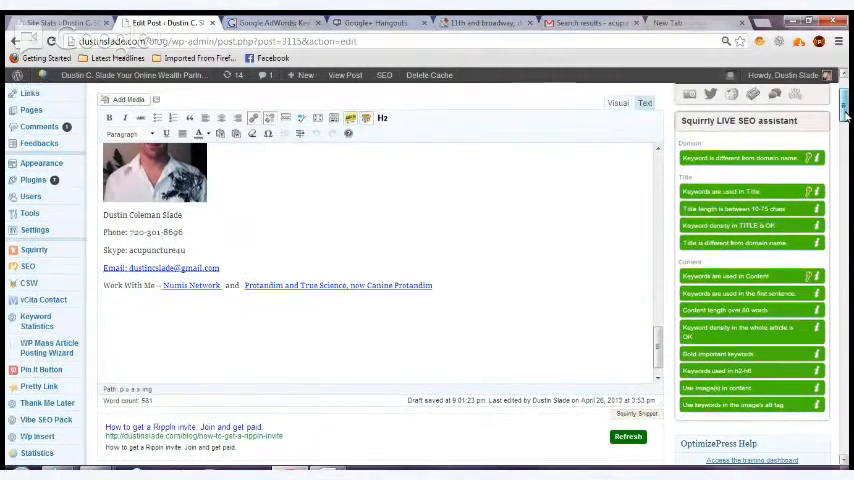
scroll("down", 3)
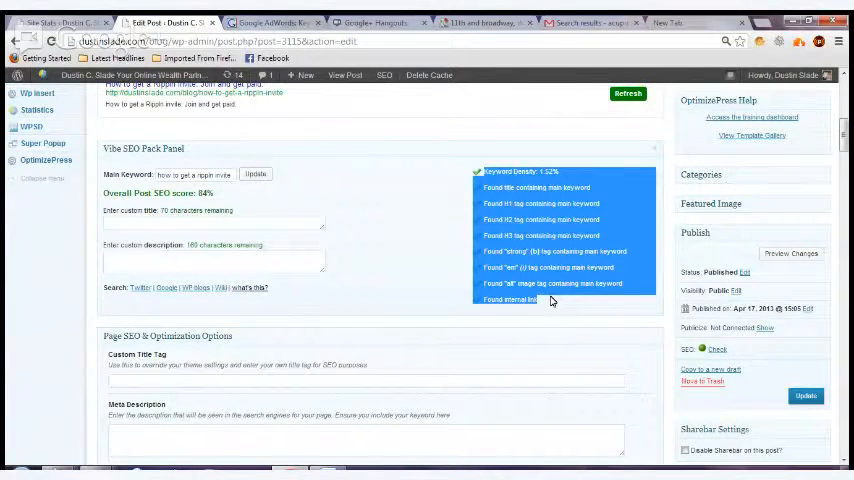
mouse_move(535, 165)
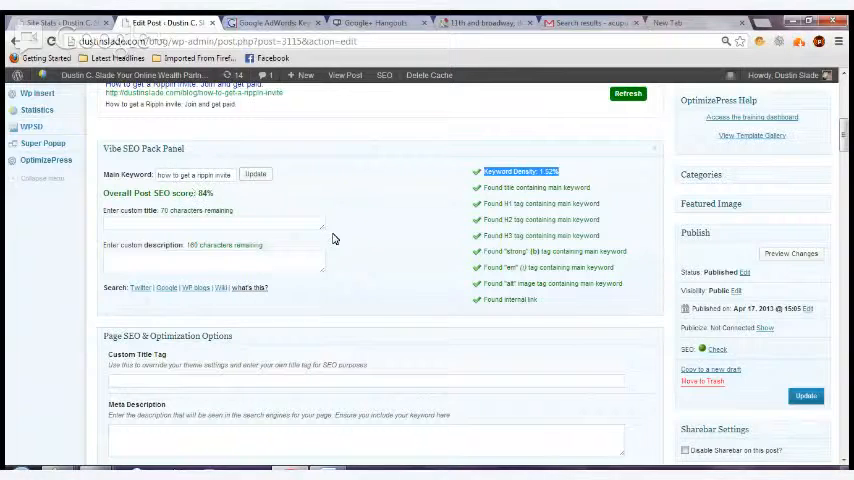
mouse_move(310, 205)
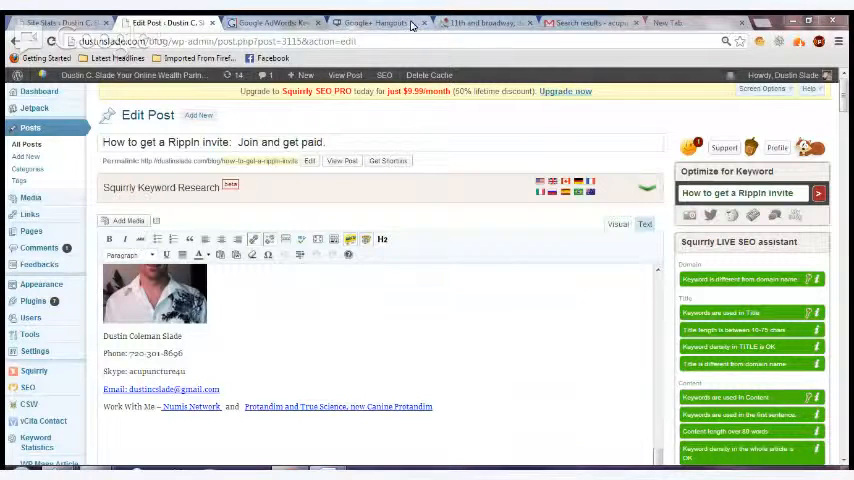
Return from the WordPress editor to the On Page Optimization Hangouts broadcast.
left_click(375, 22)
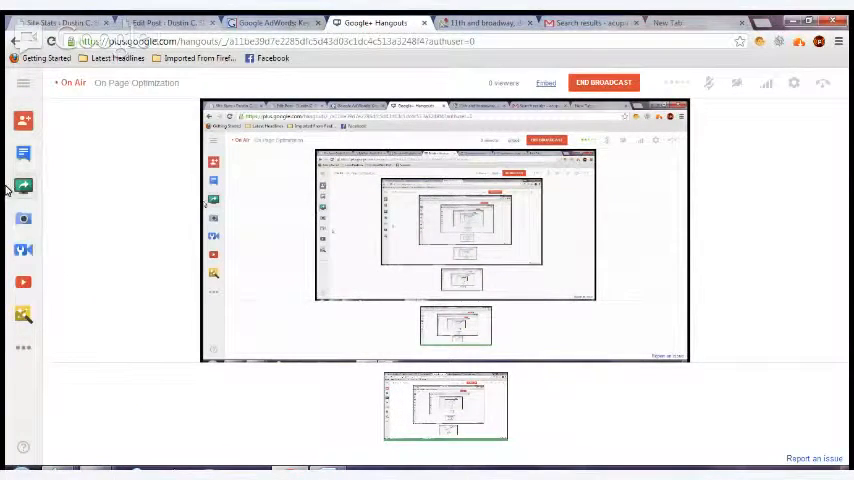
mouse_move(23, 186)
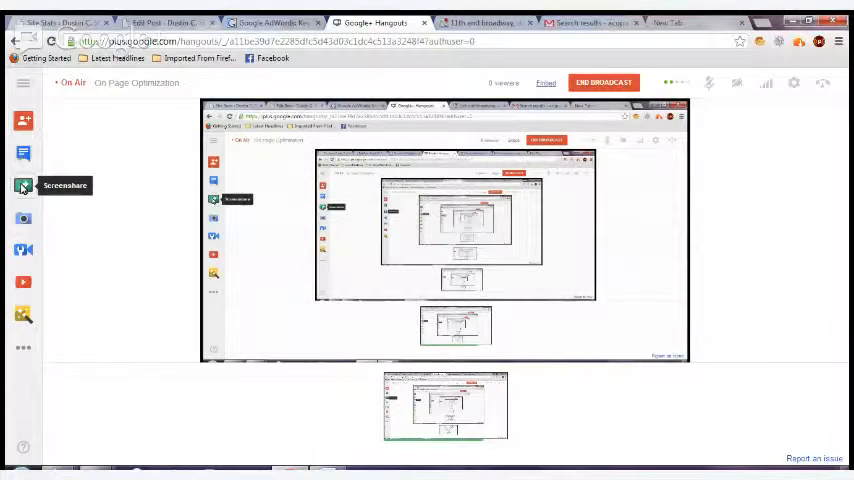